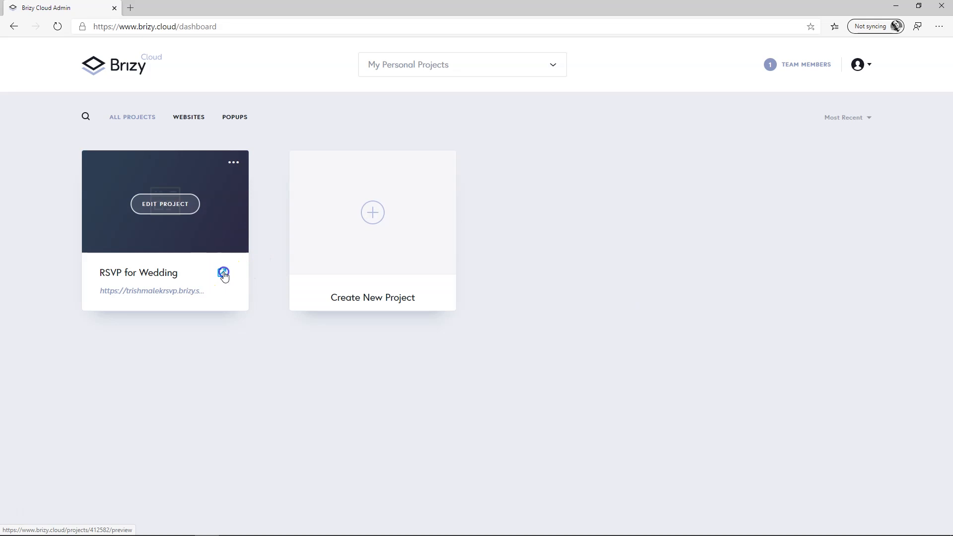
Open the live RSVP for Wedding site and scroll from hero through countdown.
click(222, 273)
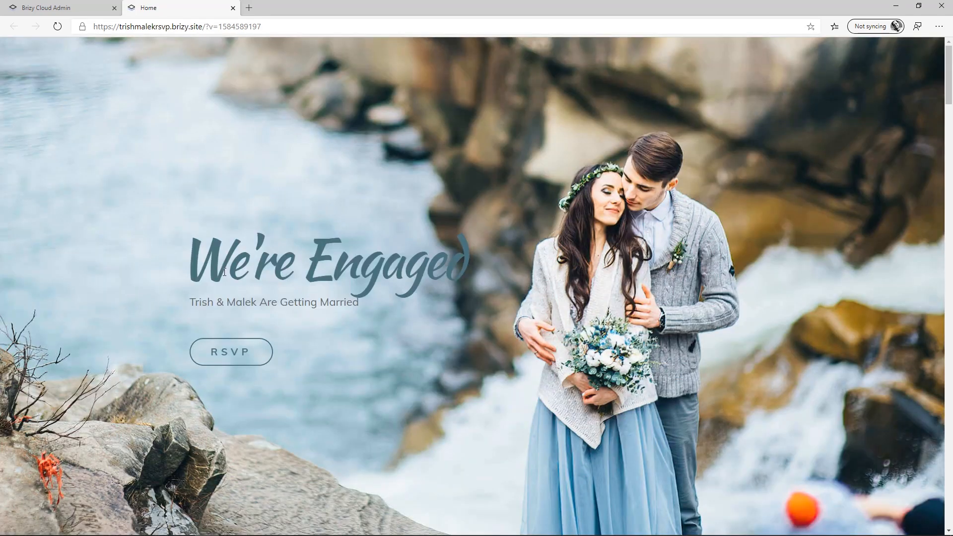
scroll(down, 3)
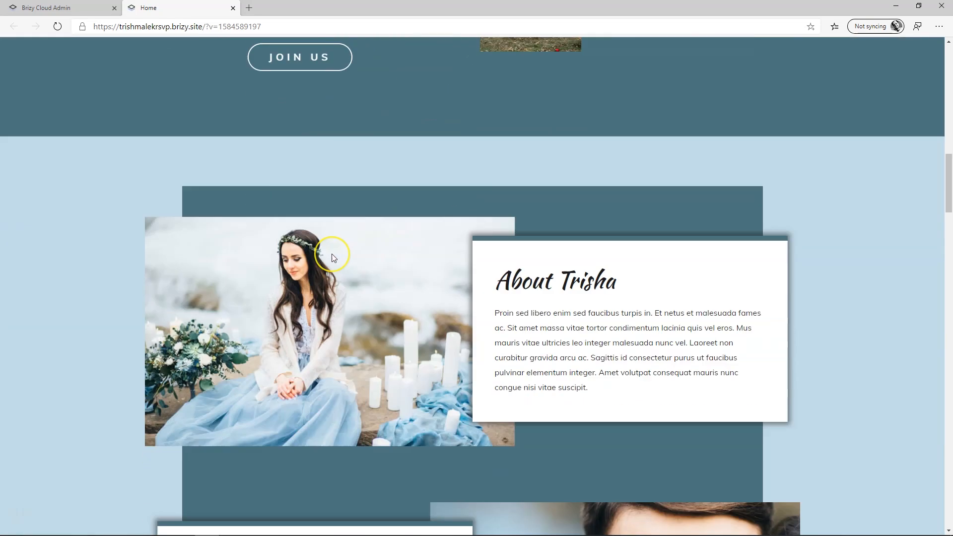
scroll(down, 3)
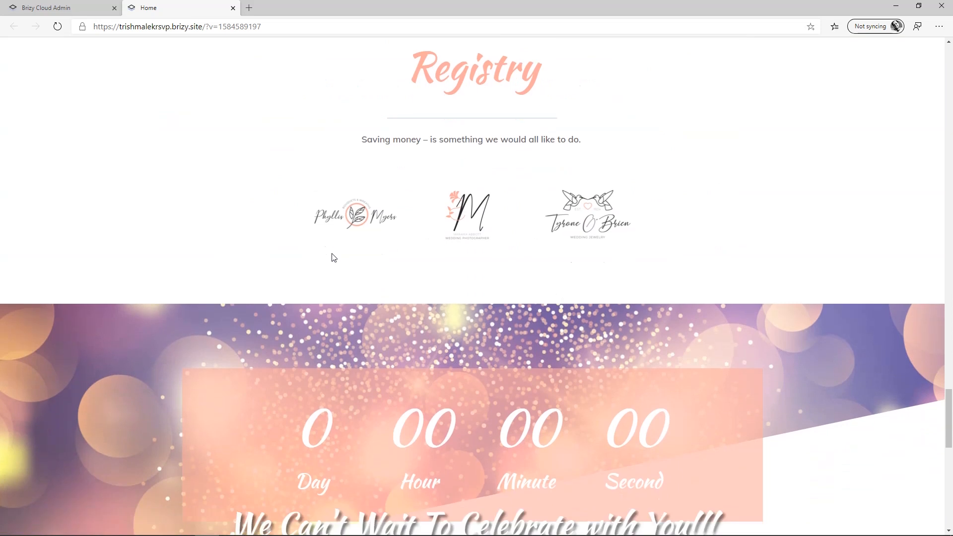
scroll(down, 3)
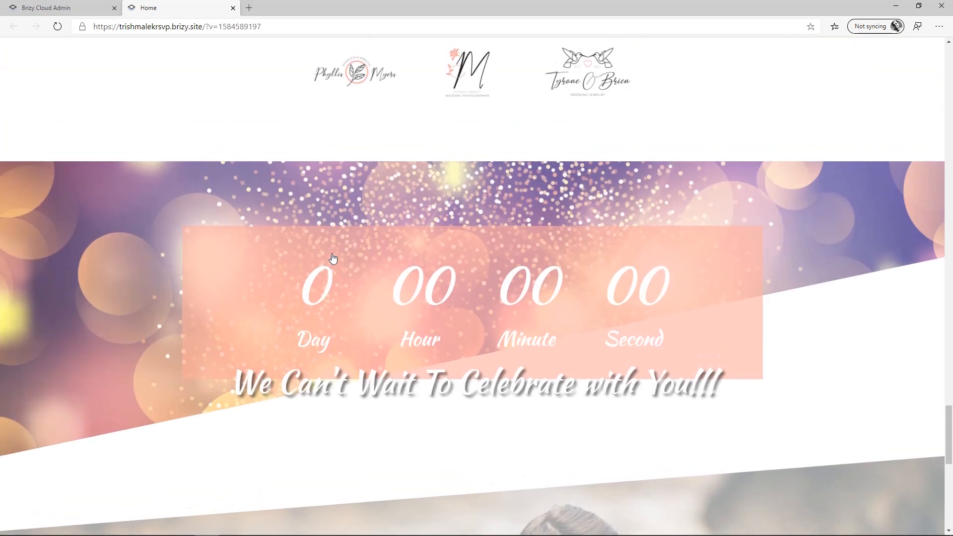
scroll(up, 3)
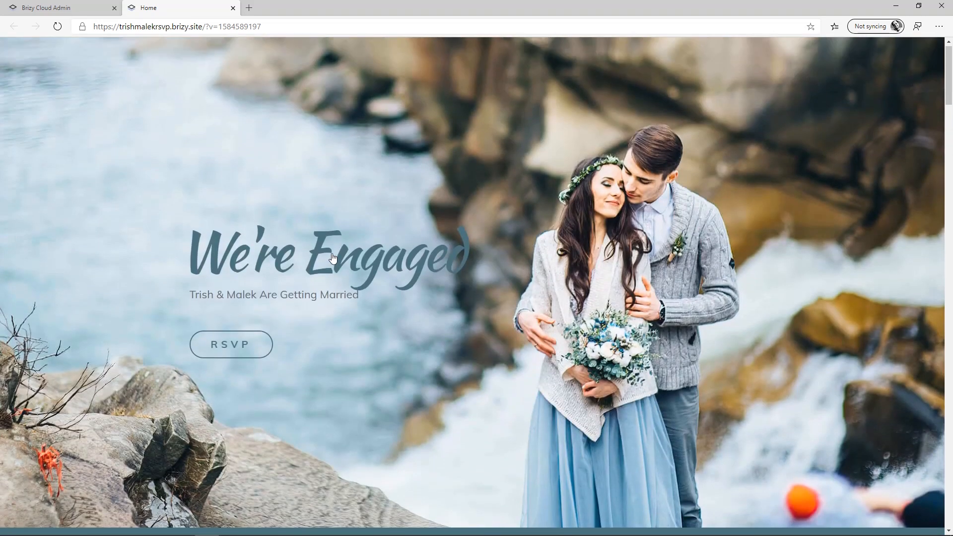
scroll(down, 3)
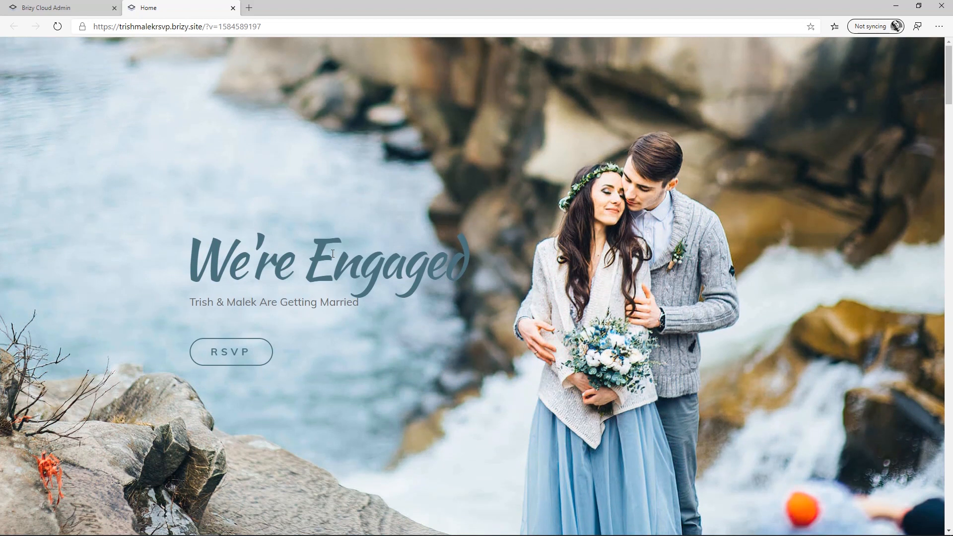
mouse_move(279, 322)
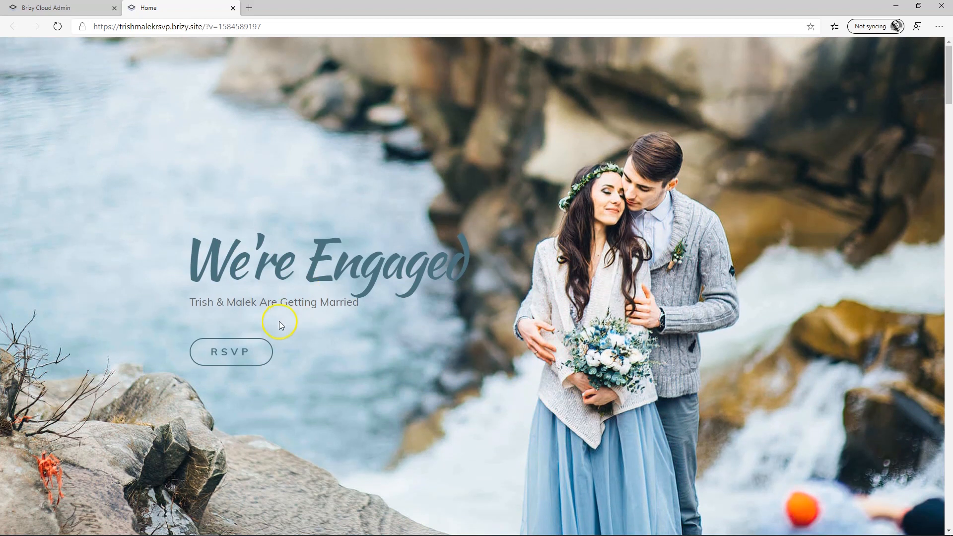
scroll(down, 3)
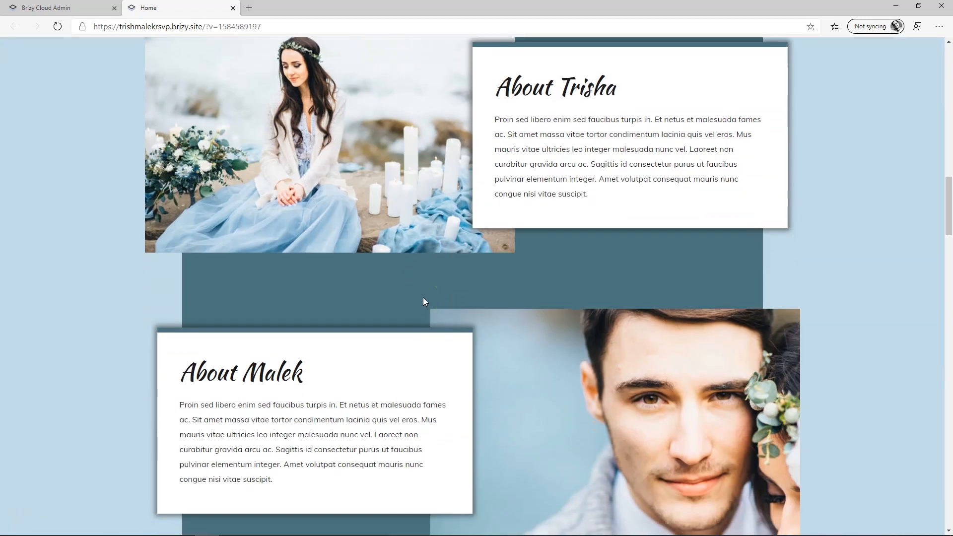
scroll(up, 3)
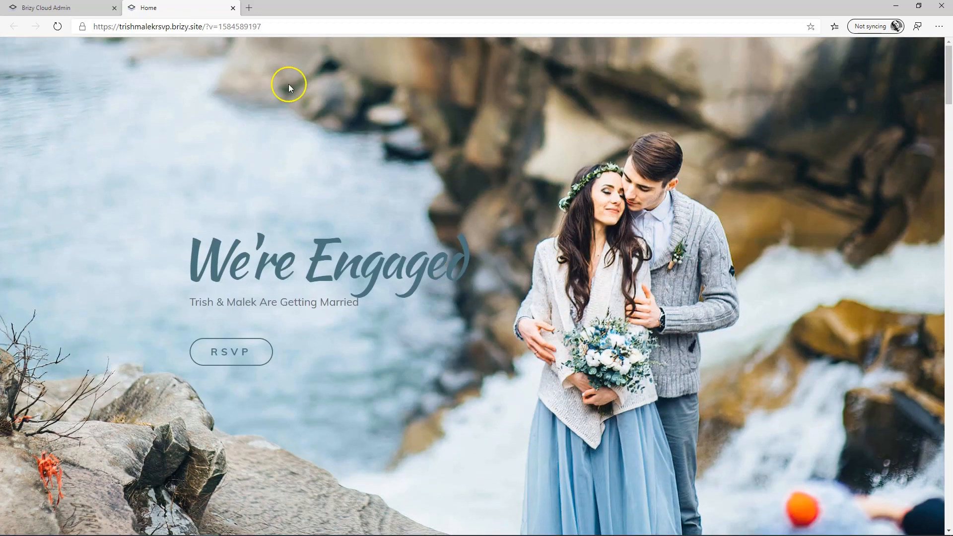
scroll(down, 3)
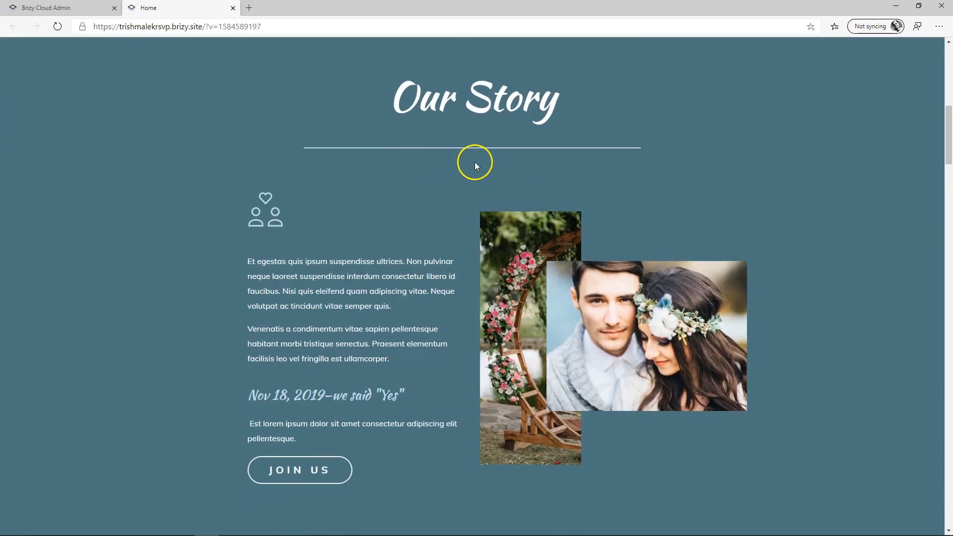
scroll(down, 3)
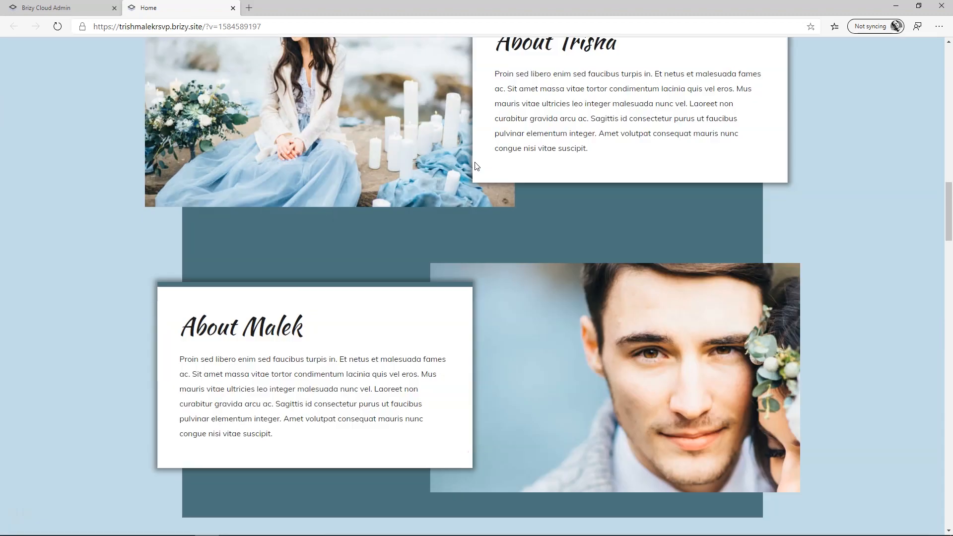
scroll(up, 3)
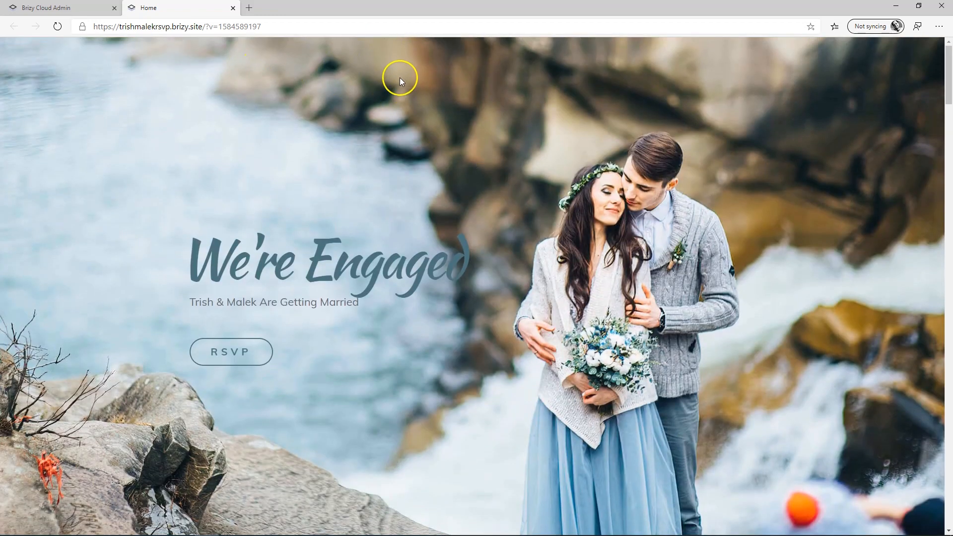
scroll(down, 3)
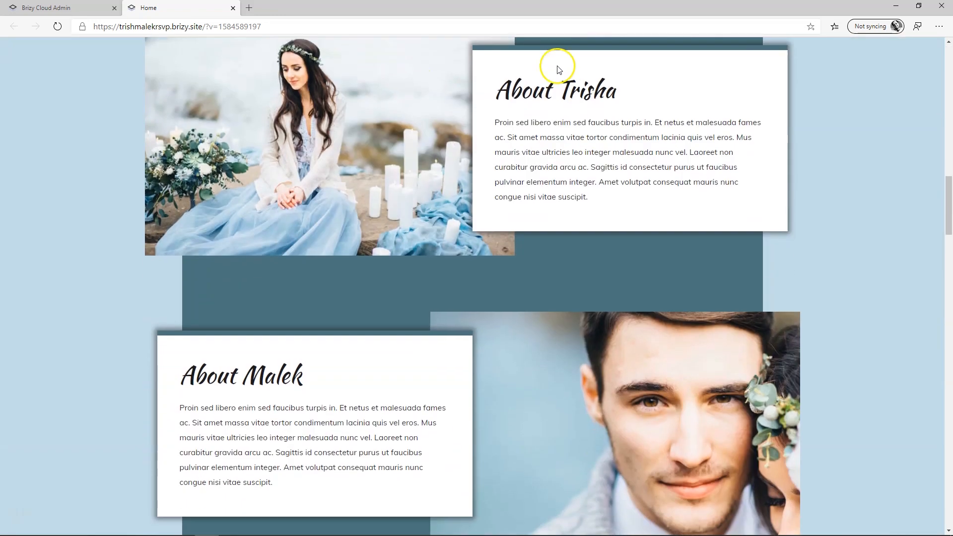
scroll(down, 3)
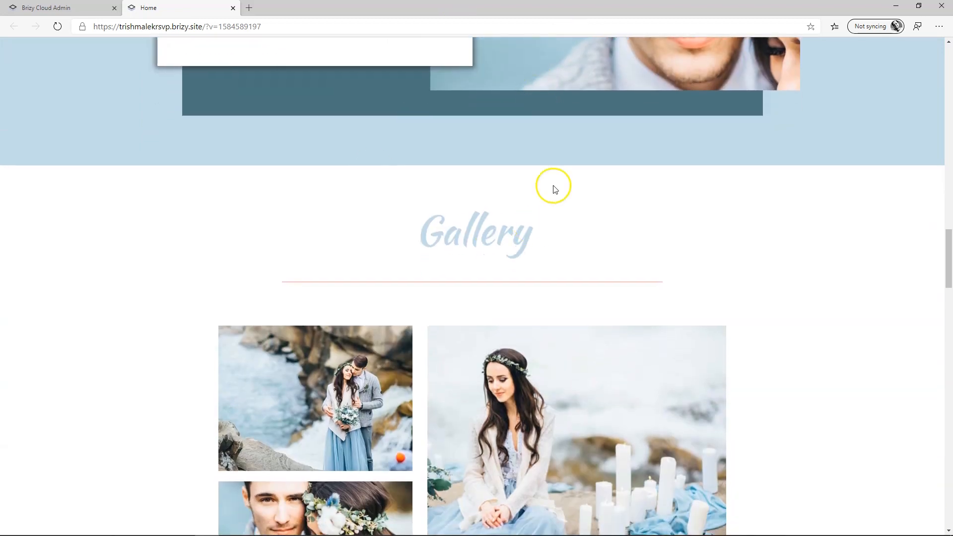
scroll(down, 3)
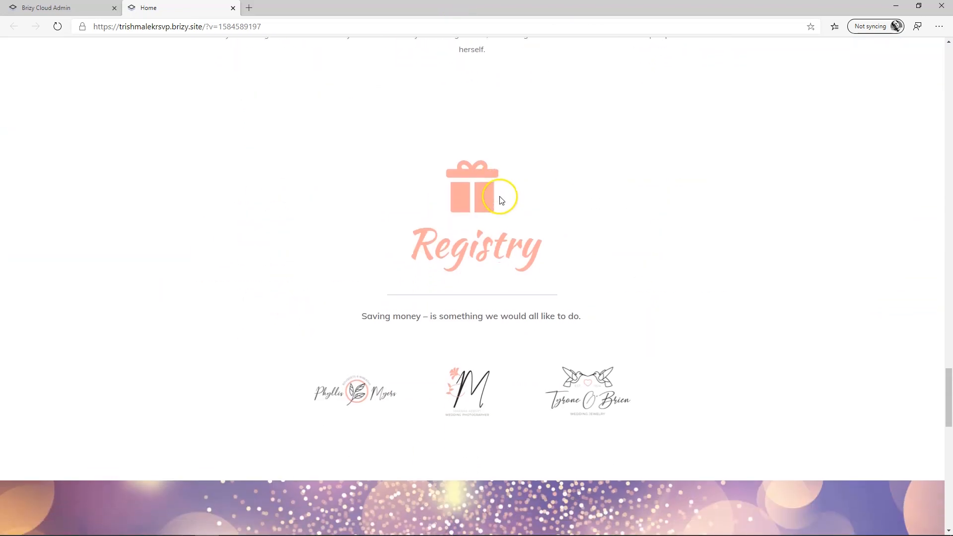
scroll(down, 3)
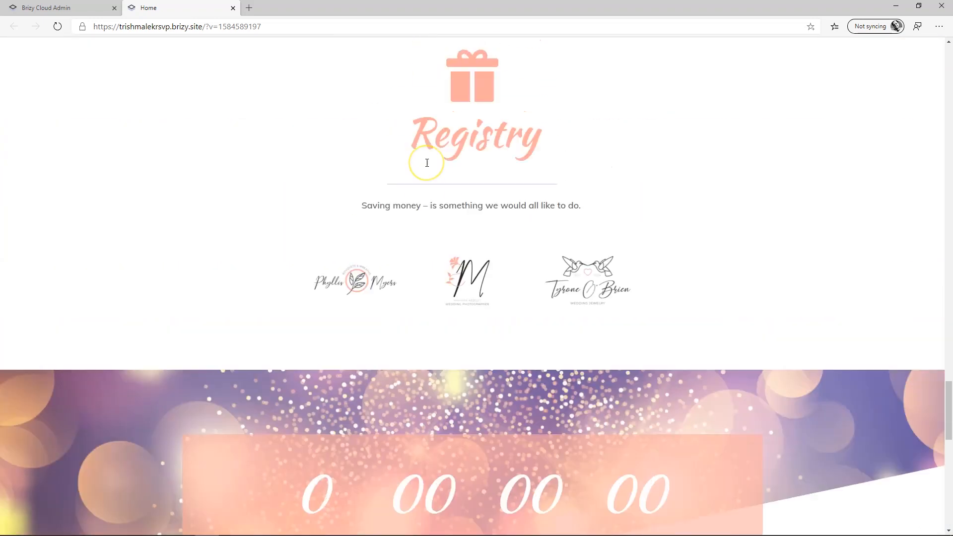
scroll(up, 3)
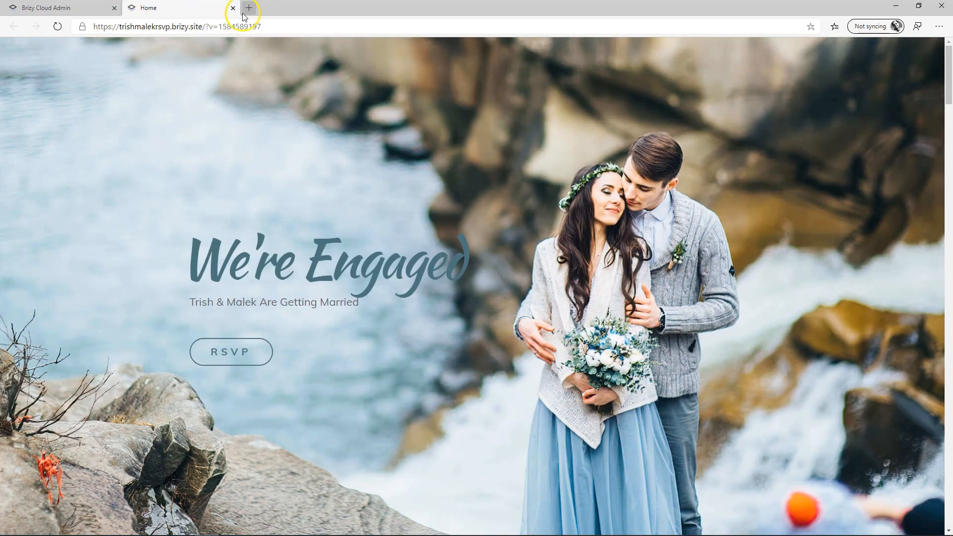
Close the live site and open RSVP for Wedding in the editor with the element library showing.
click(232, 7)
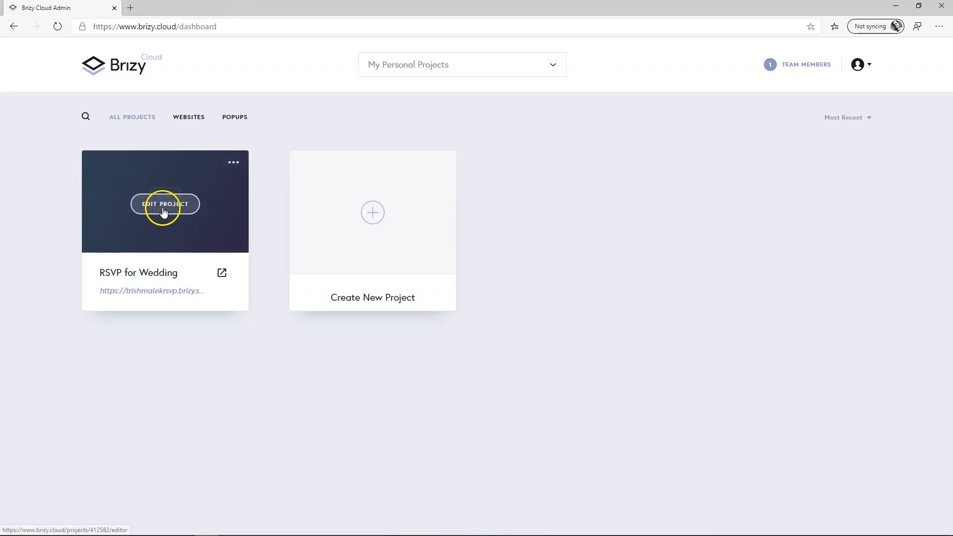
click(164, 203)
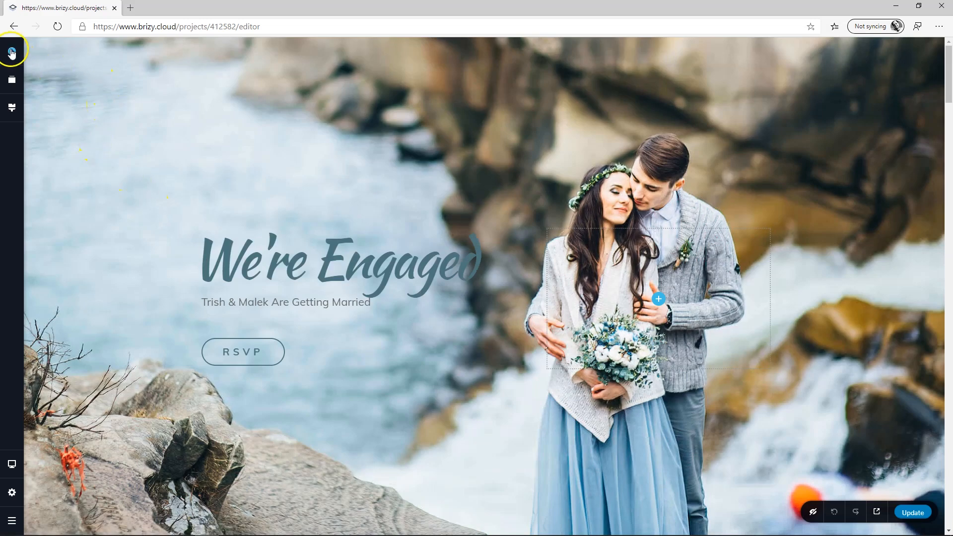
click(11, 50)
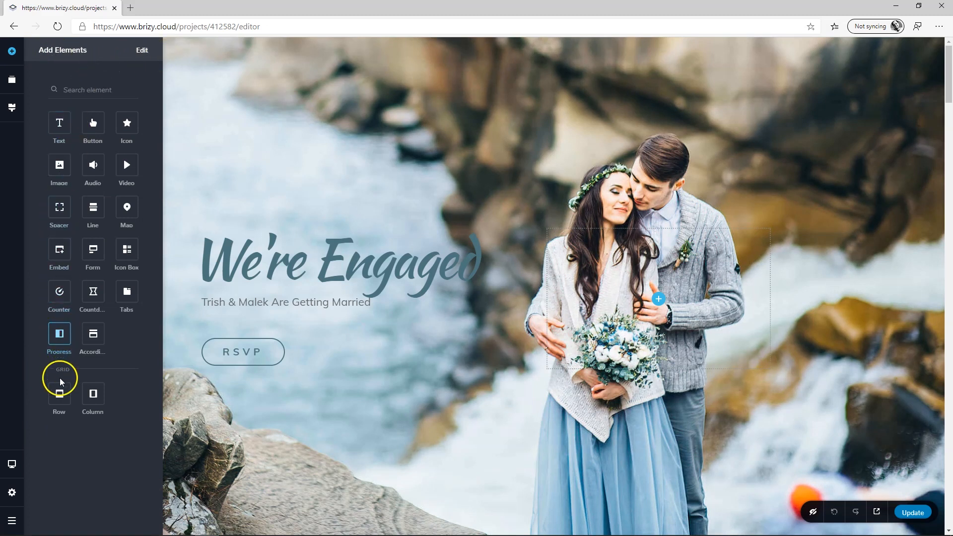
mouse_move(92, 298)
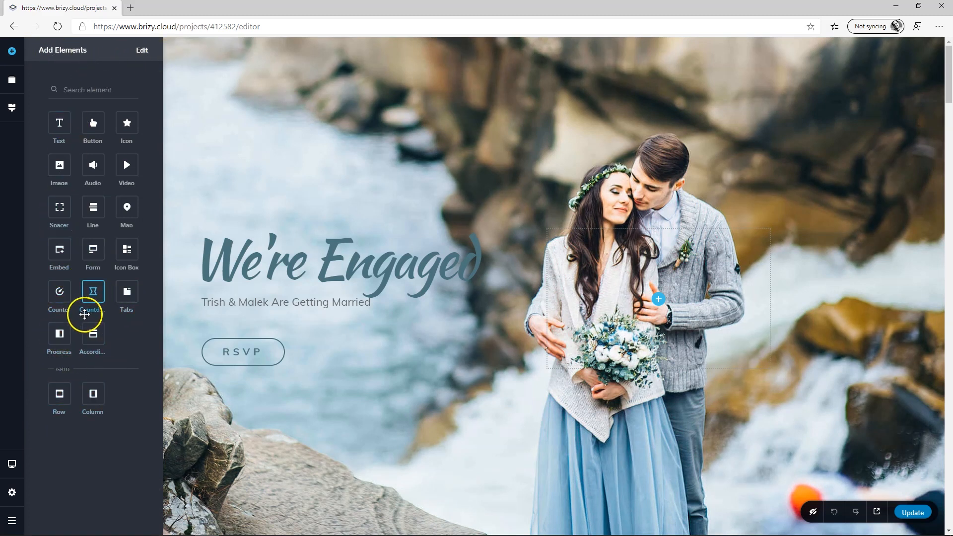
mouse_move(93, 207)
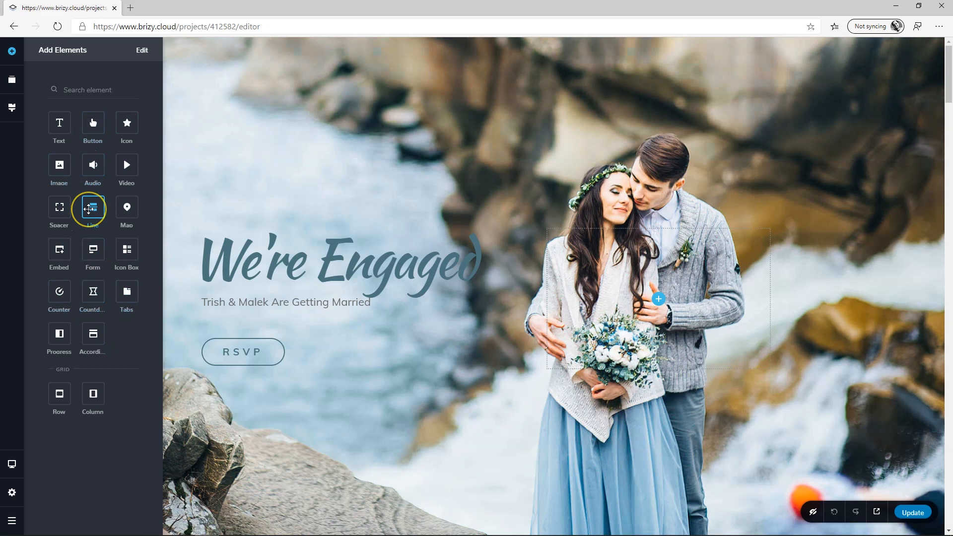
mouse_move(92, 208)
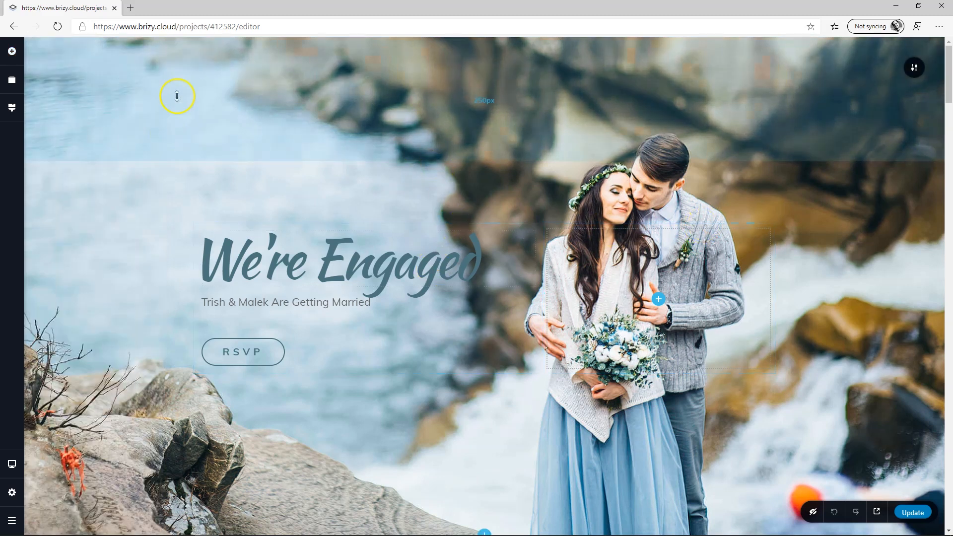
mouse_move(11, 51)
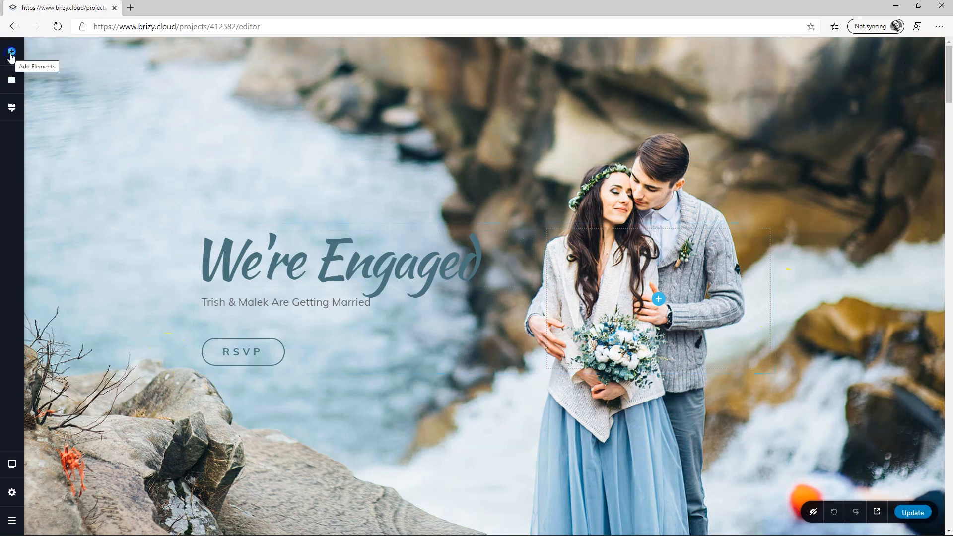
Drag two empty Row elements into the hero above the We're Engaged heading.
click(12, 51)
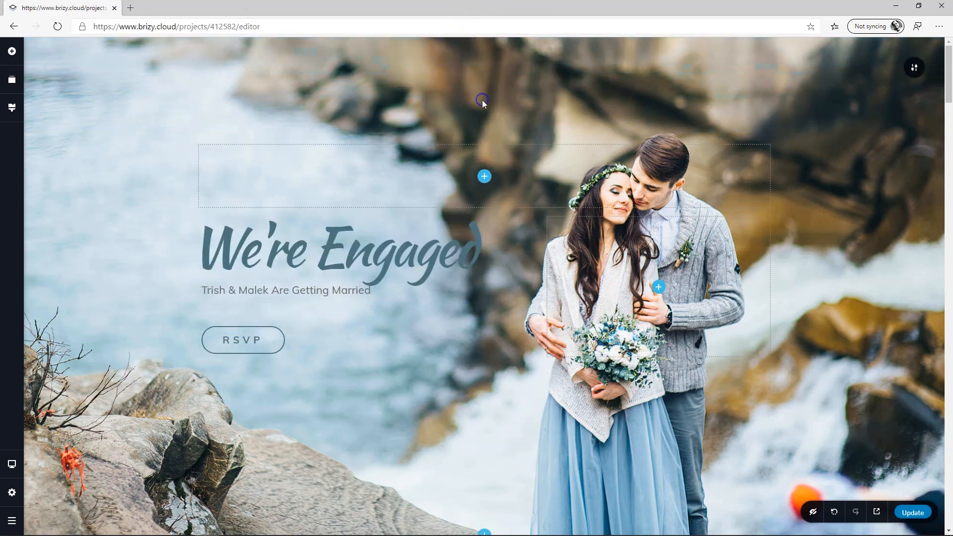
mouse_move(65, 85)
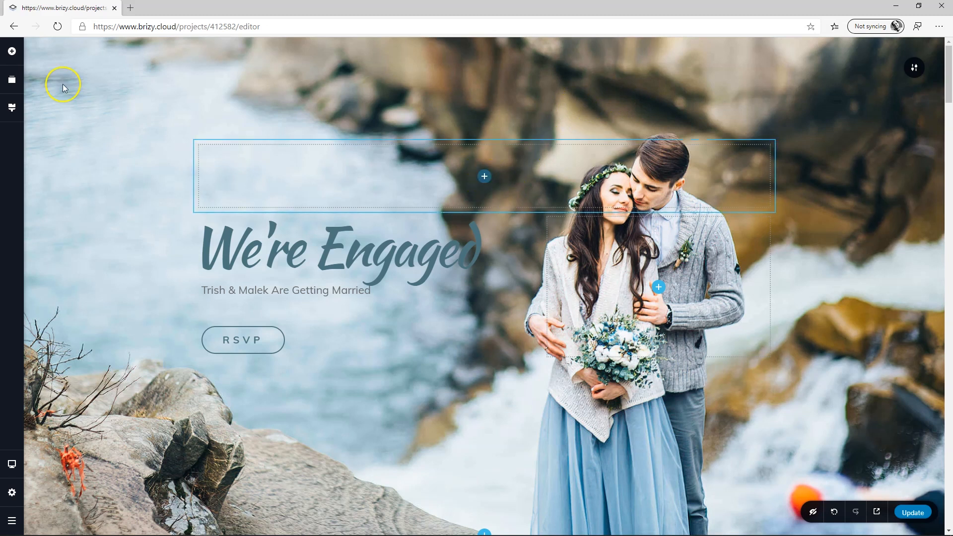
click(11, 51)
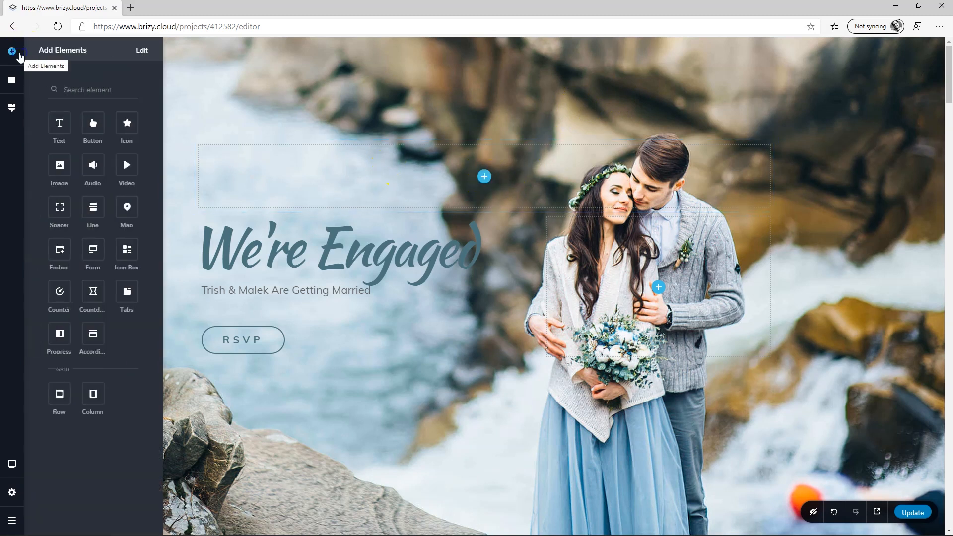
mouse_move(59, 165)
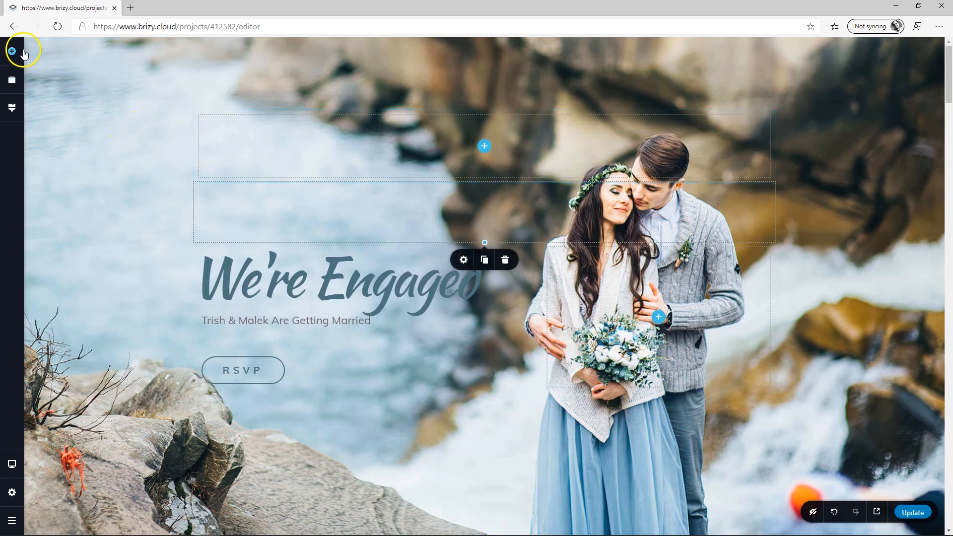
Change the header button's label from BUTTON to ABOUT US and check the global Button style.
click(11, 51)
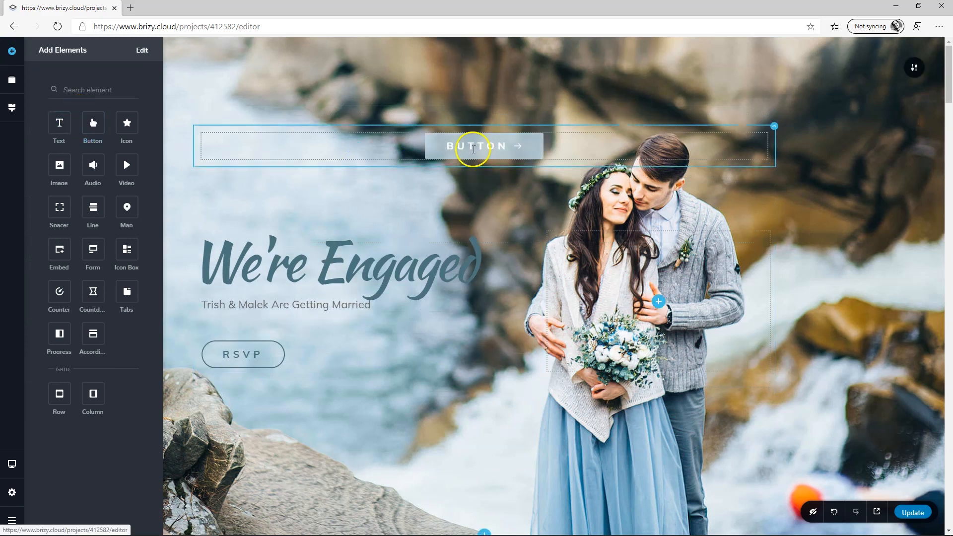
click(477, 145)
text(ABOUT US)
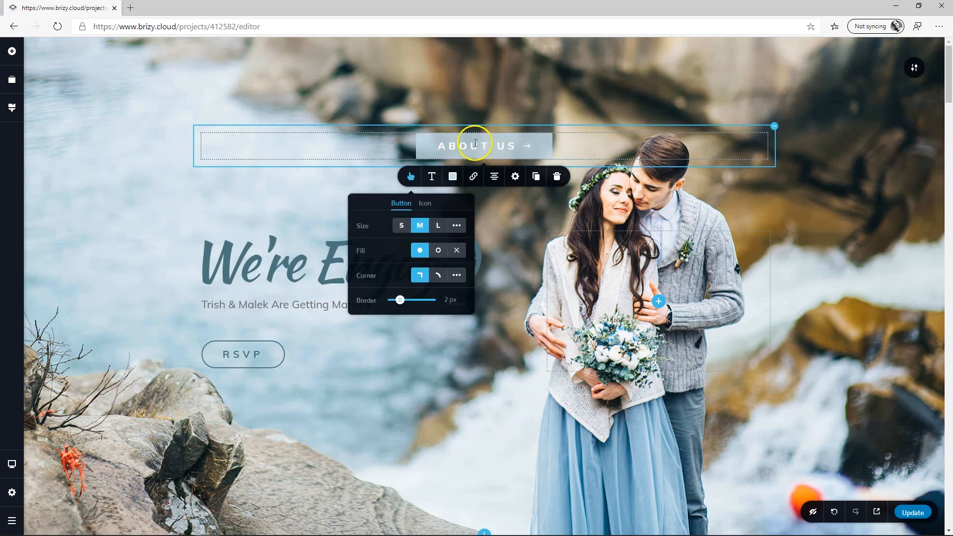
mouse_move(514, 149)
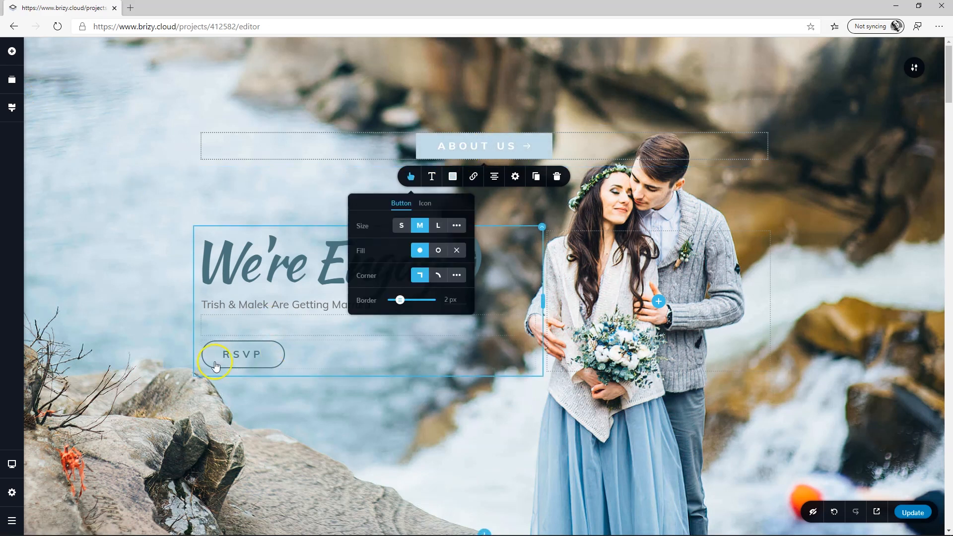
click(11, 108)
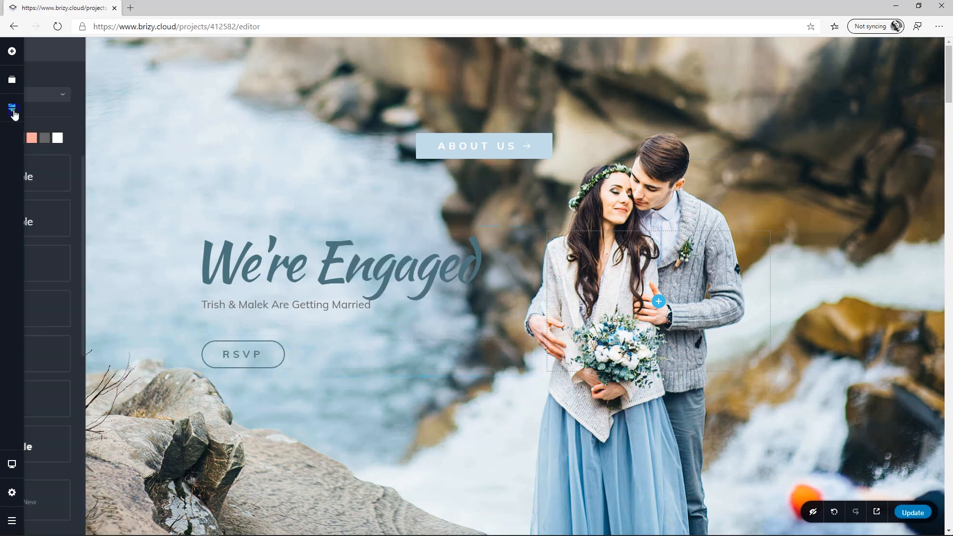
click(12, 108)
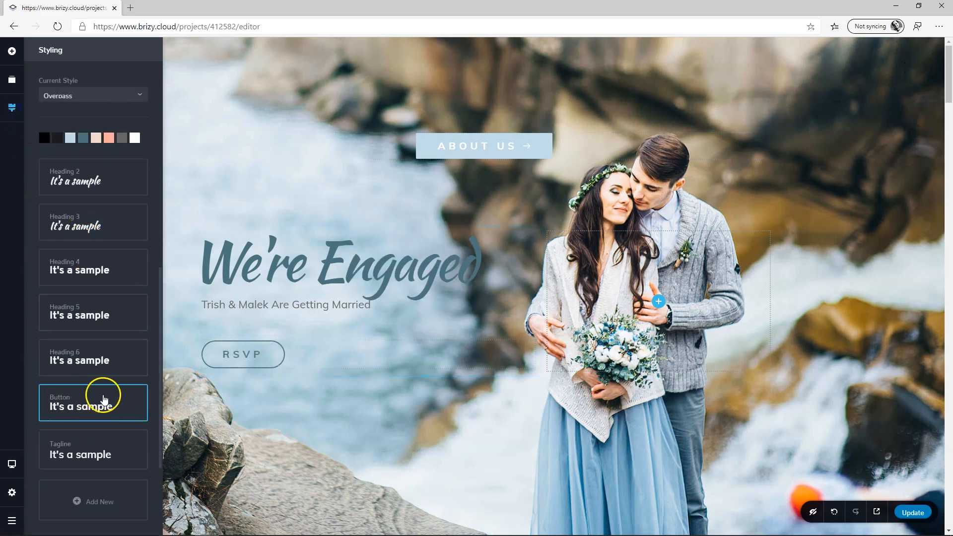
click(483, 145)
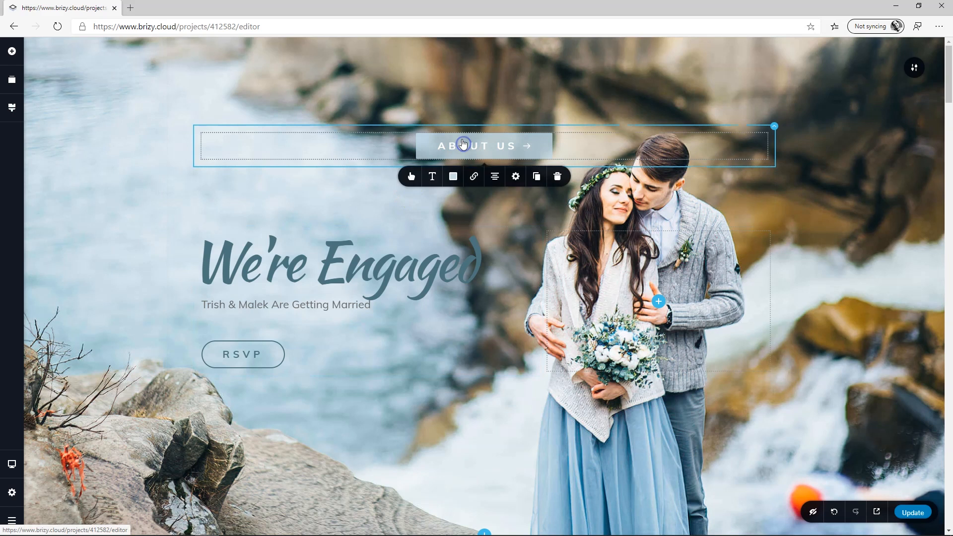
Remove the ABOUT US button's fill, border and arrow icon so it shows as plain text.
click(410, 176)
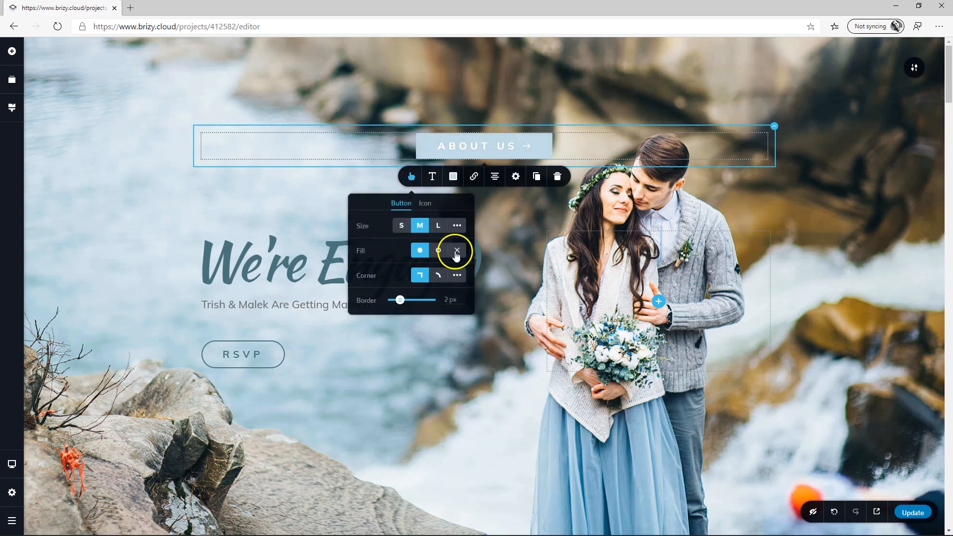
click(456, 250)
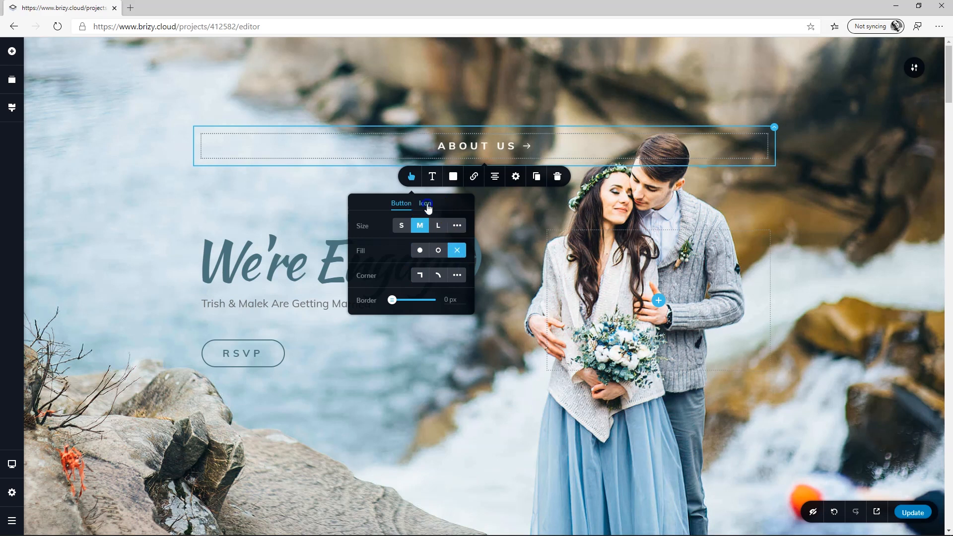
click(425, 203)
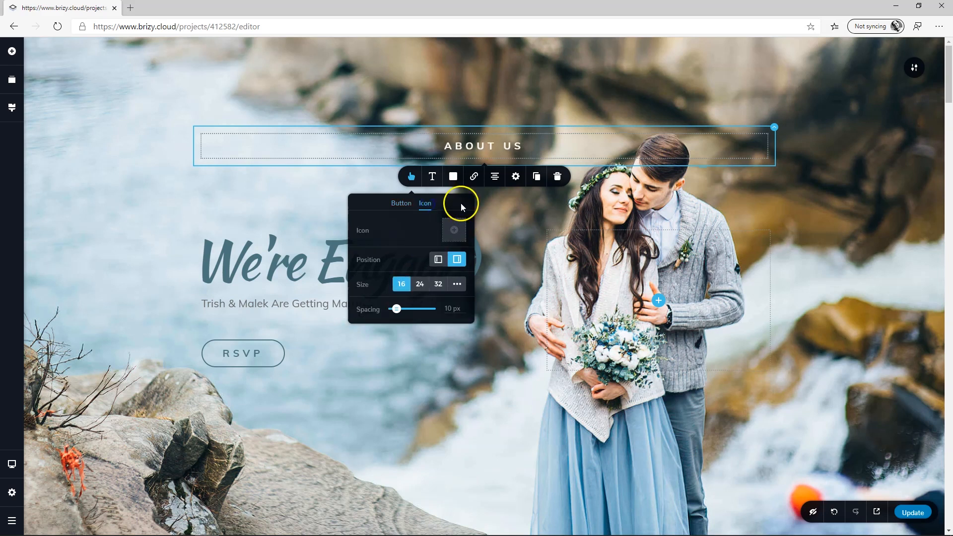
click(432, 177)
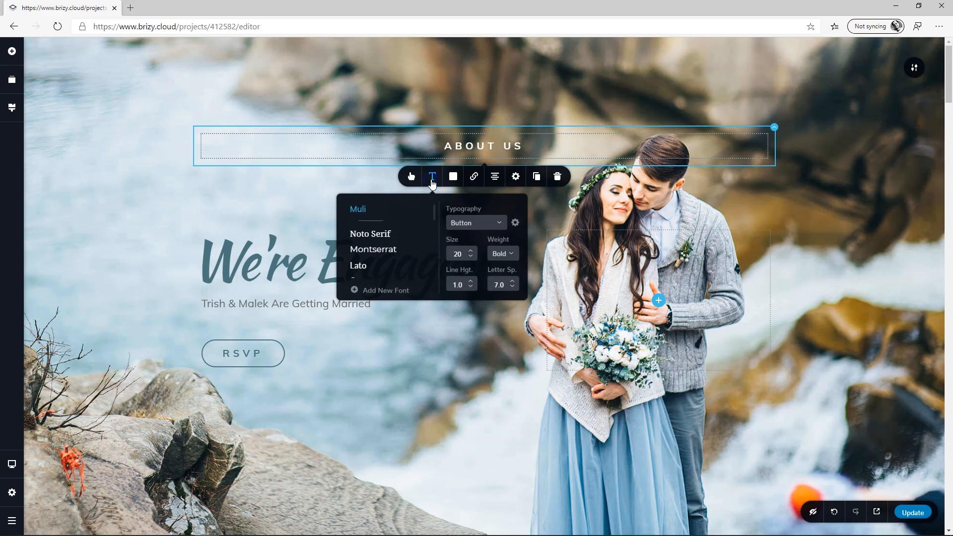
Set the ABOUT US label to font size 16 with letter spacing 2.
click(514, 287)
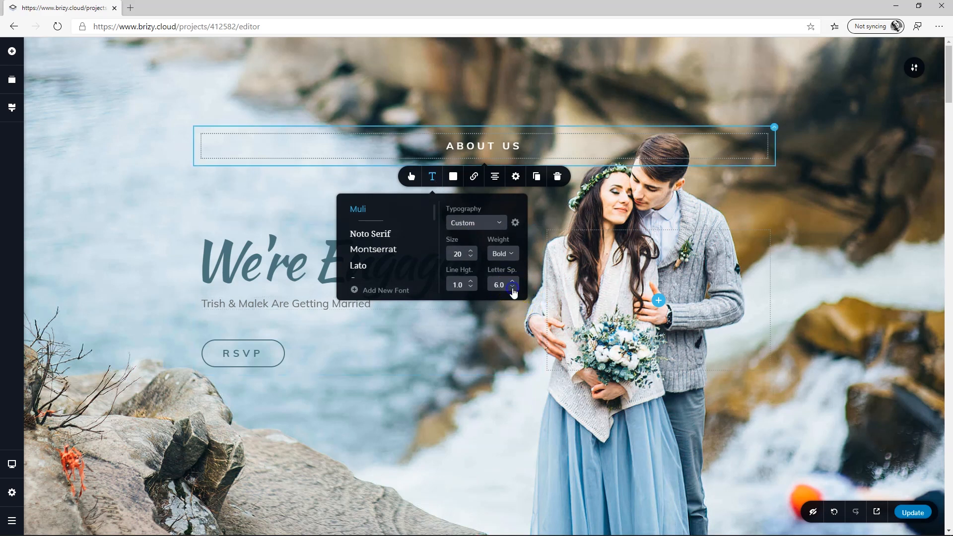
click(512, 287)
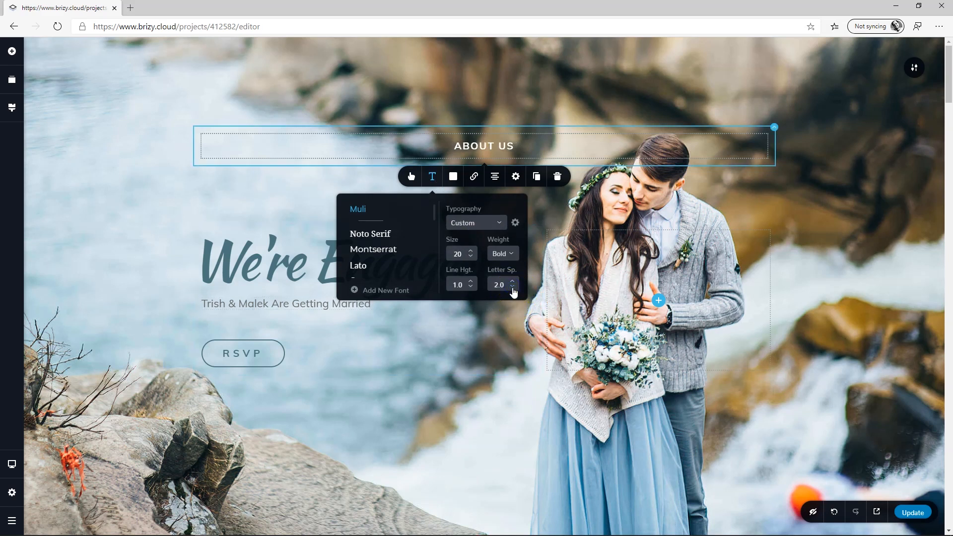
click(471, 257)
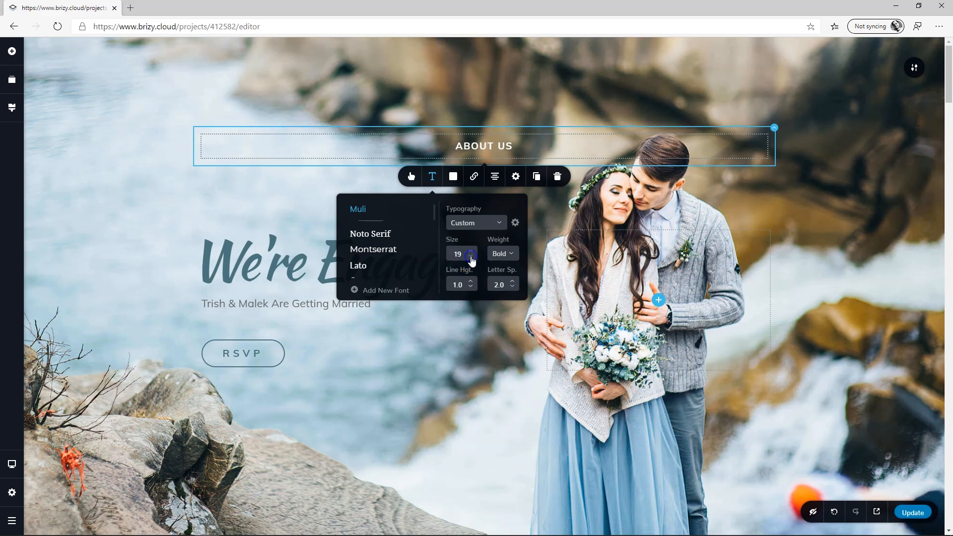
click(470, 256)
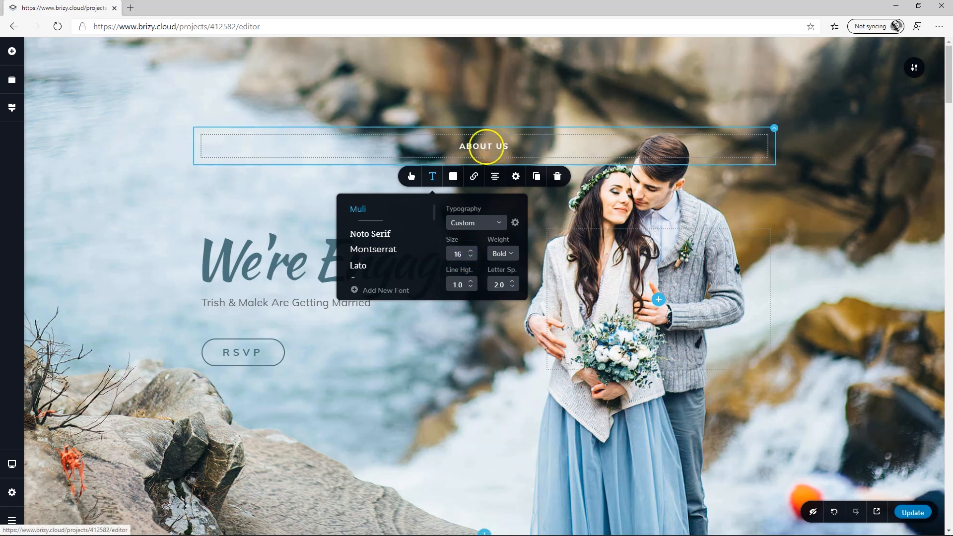
click(452, 176)
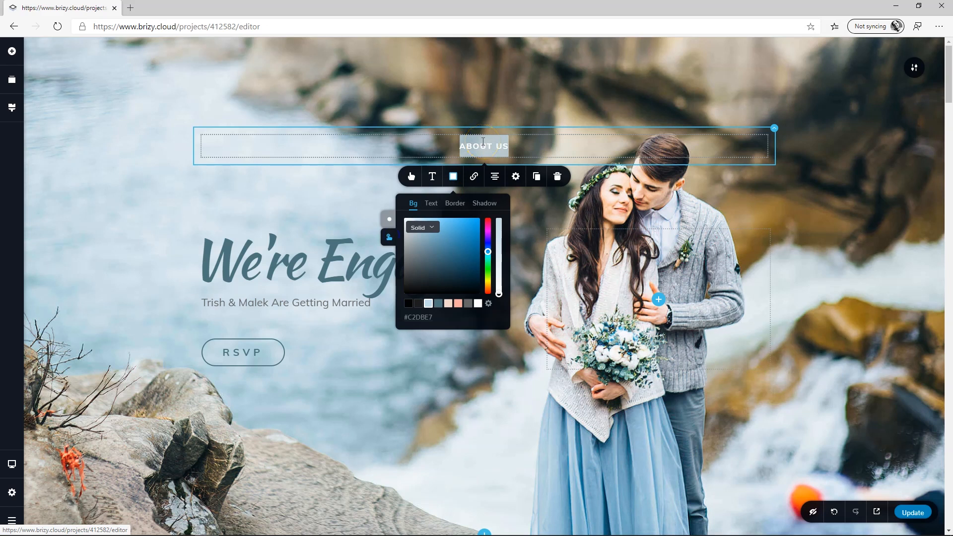
mouse_move(427, 199)
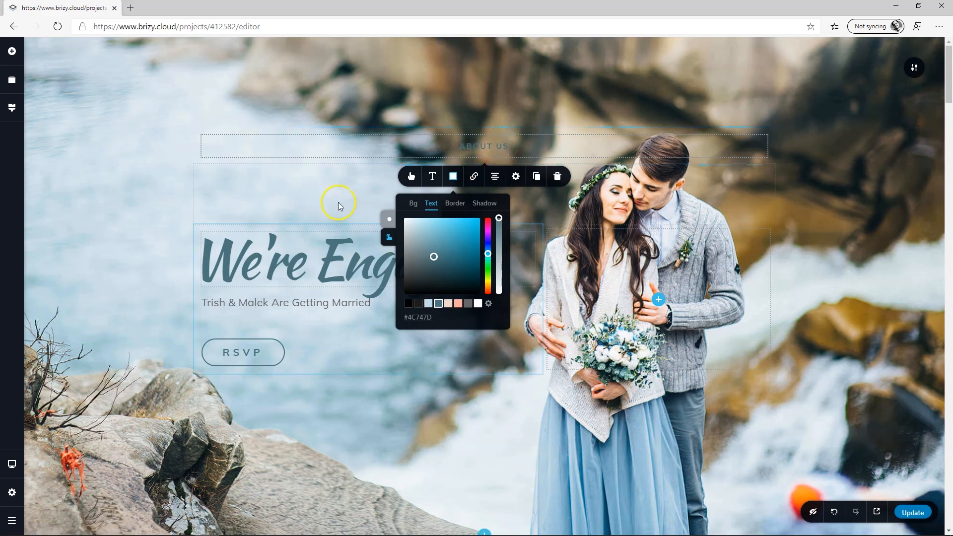
Make ABOUT US text white, with a #FFFFFF 82% background and dark text on hover.
click(338, 203)
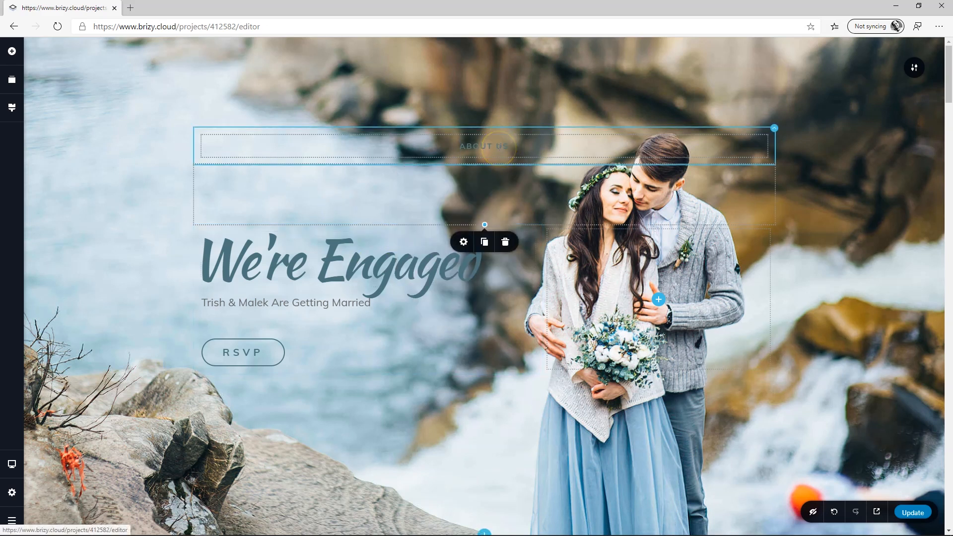
click(483, 146)
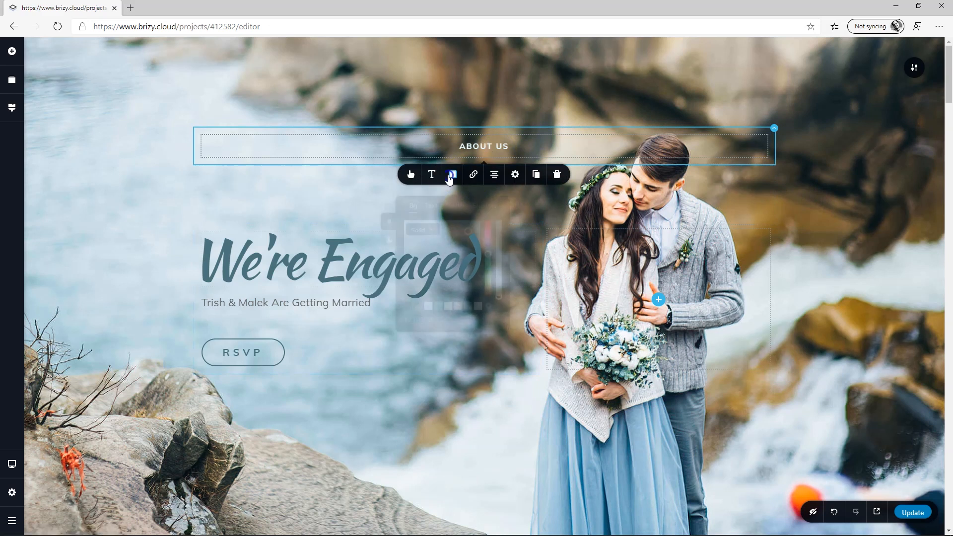
click(452, 176)
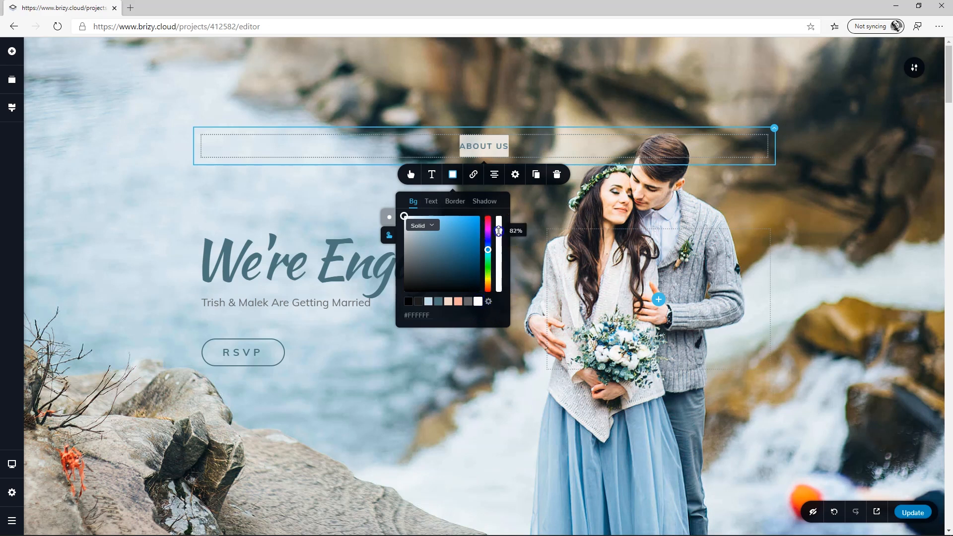
click(116, 167)
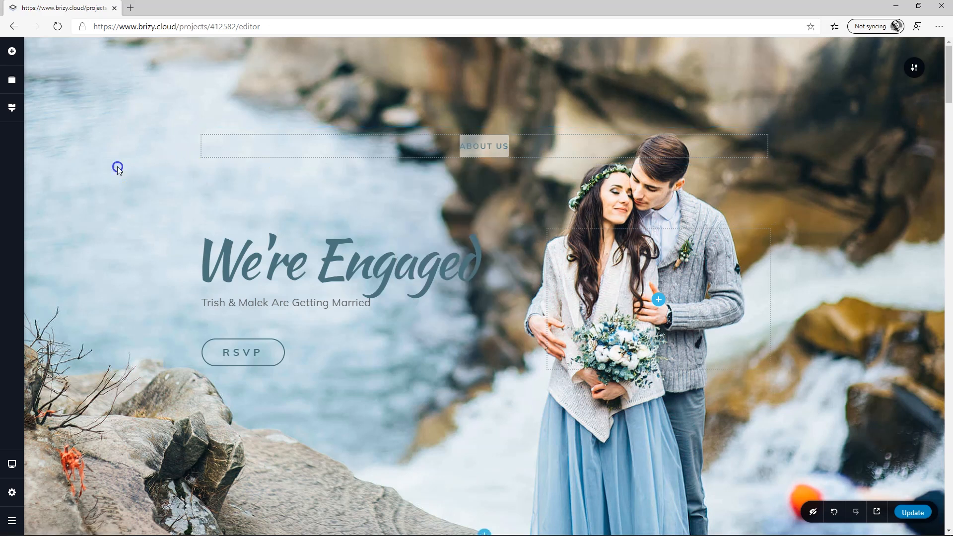
click(483, 145)
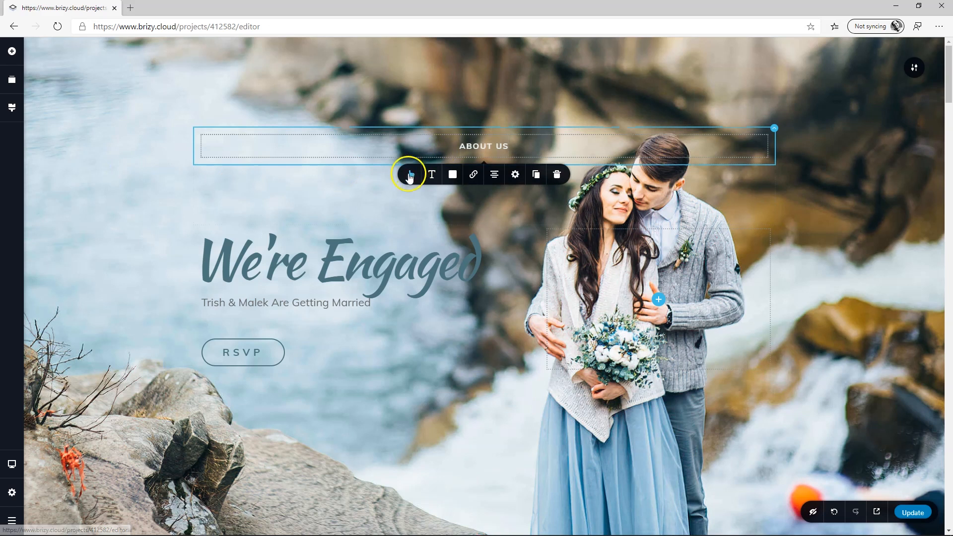
Increase the ABOUT US button size for wider hover padding, then deselect it.
click(409, 174)
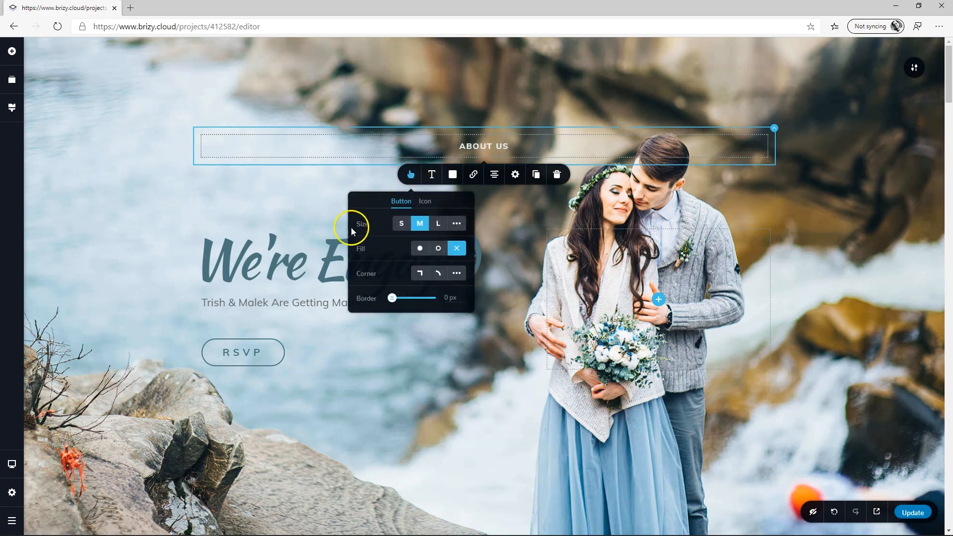
click(456, 223)
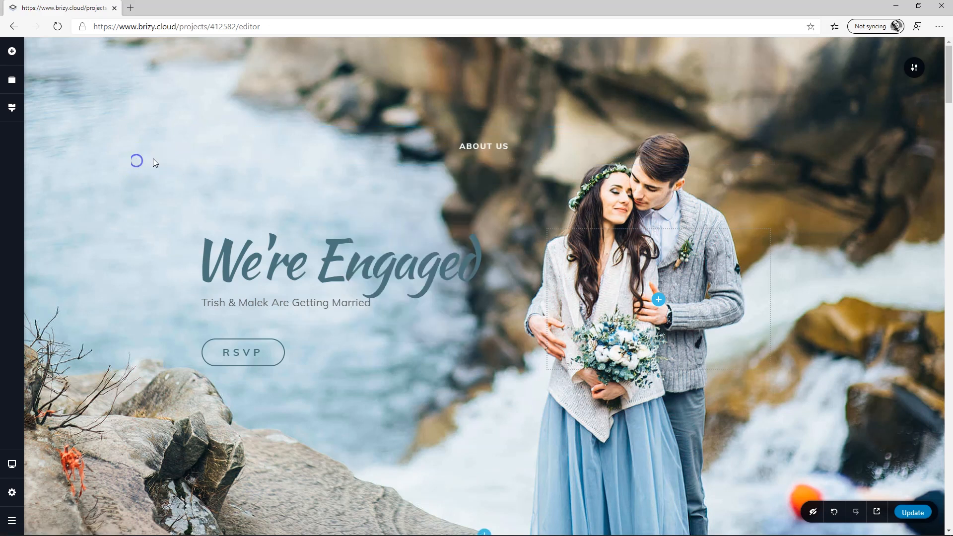
click(483, 146)
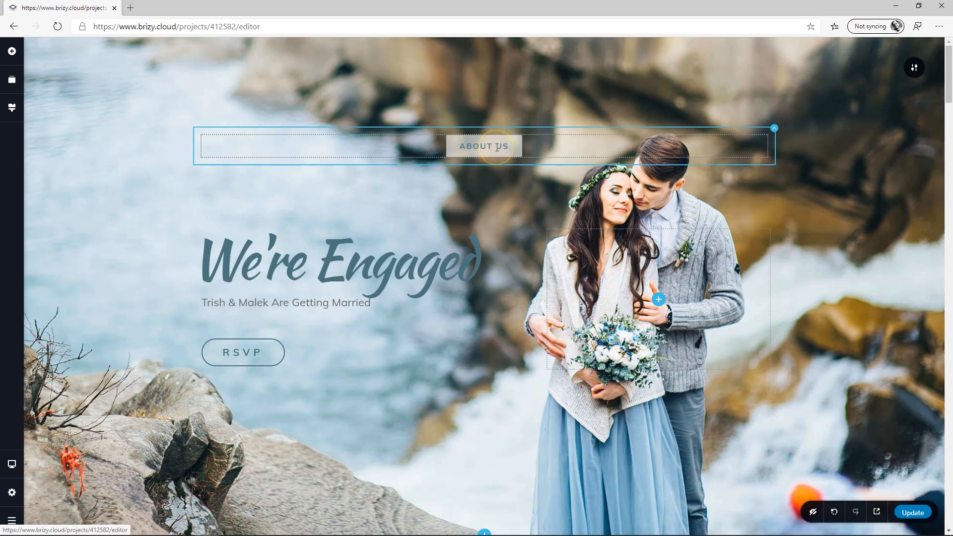
scroll(down, 3)
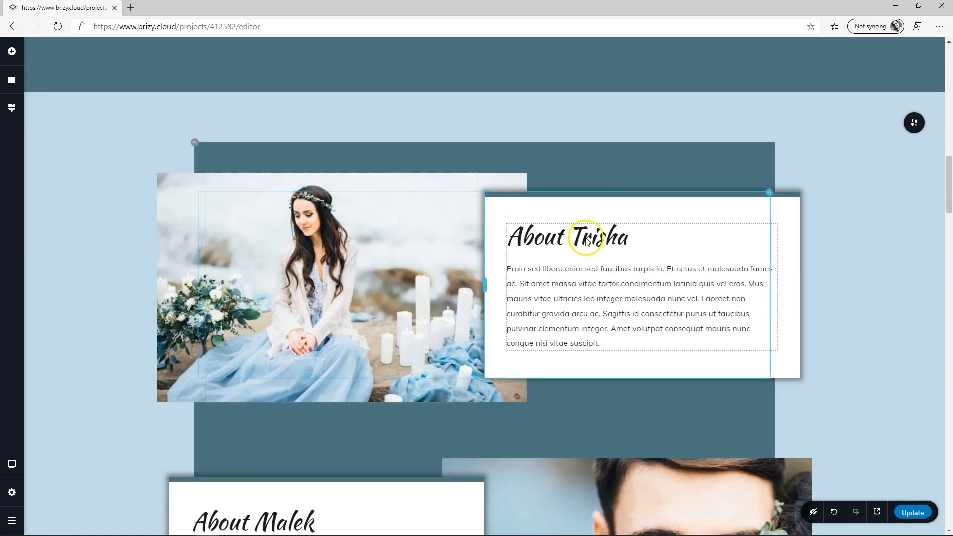
scroll(up, 3)
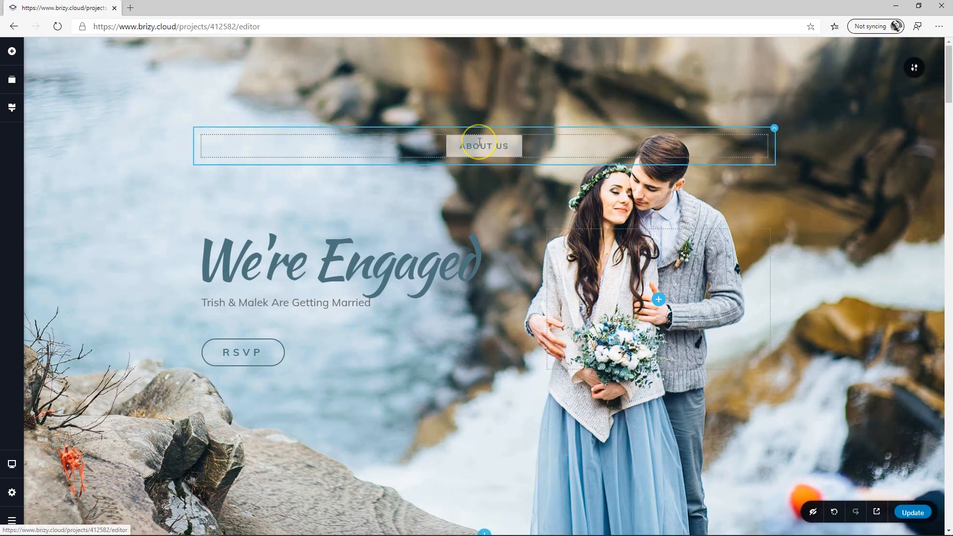
mouse_move(483, 143)
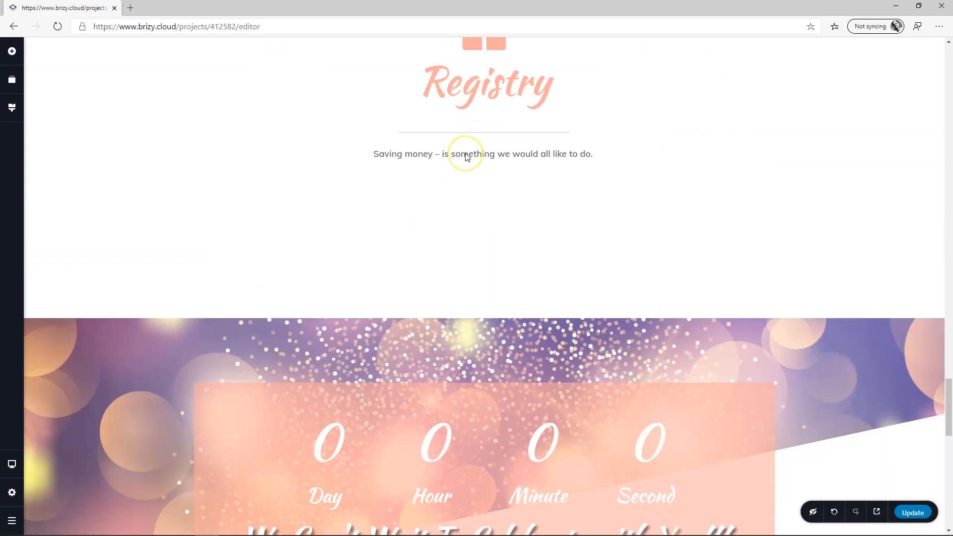
scroll(down, 3)
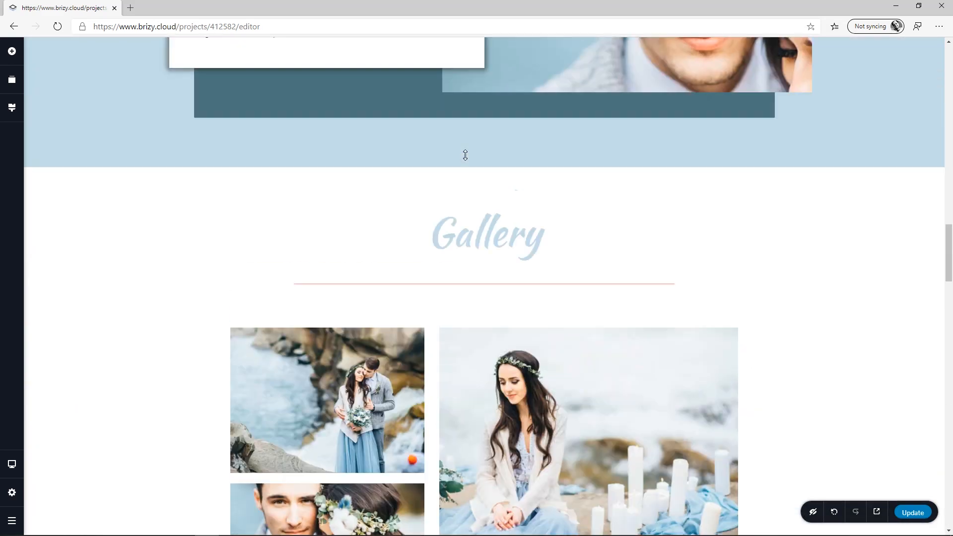
scroll(up, 3)
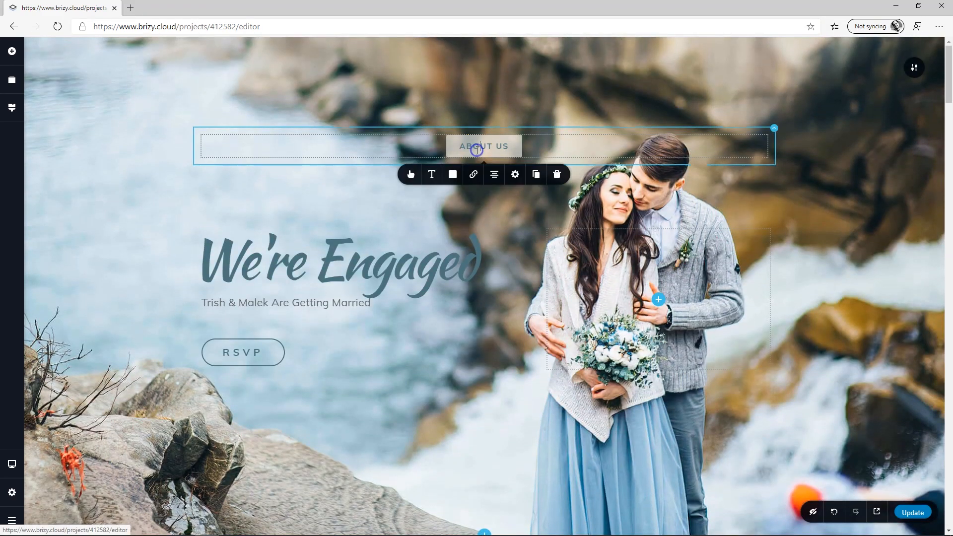
Retype the duplicated header menu items as Gallery, Registry and RSVP.
click(536, 175)
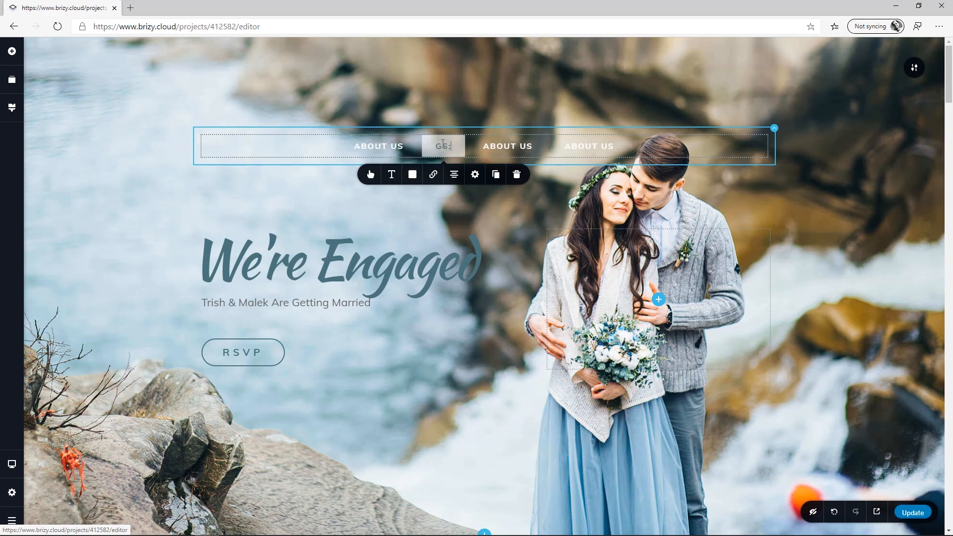
text(ALLERY)
click(508, 146)
text(REGISTRY)
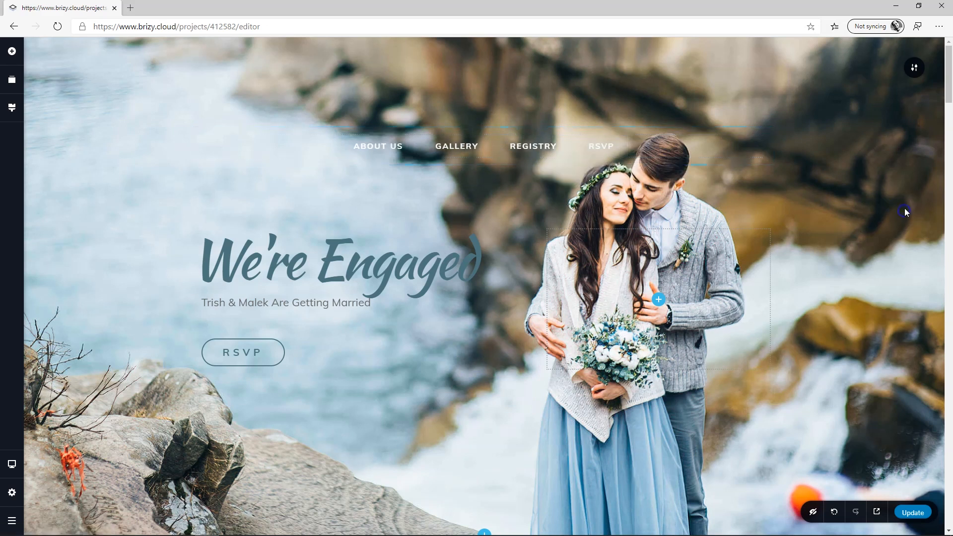
mouse_move(849, 179)
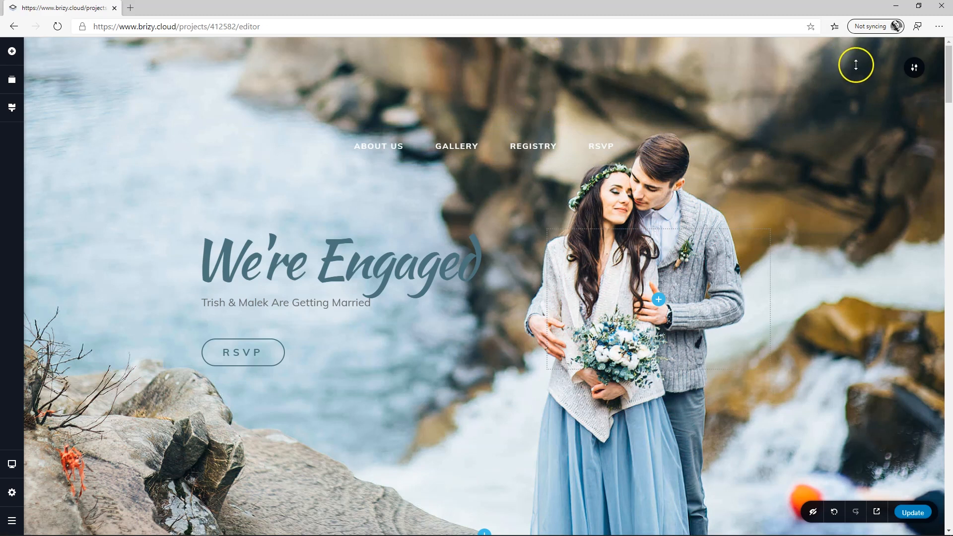
mouse_move(354, 152)
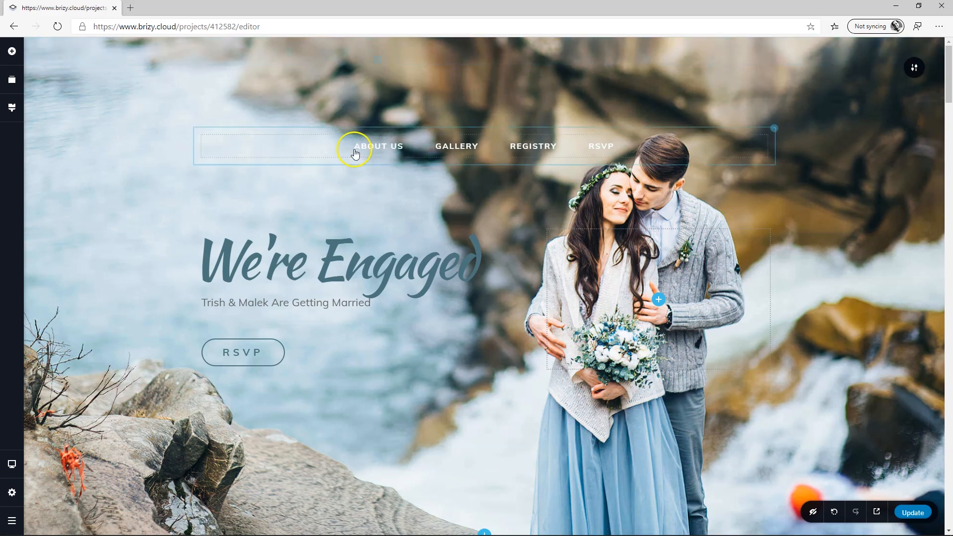
Link the About Us menu item to the page's about section through the Block tab.
click(378, 146)
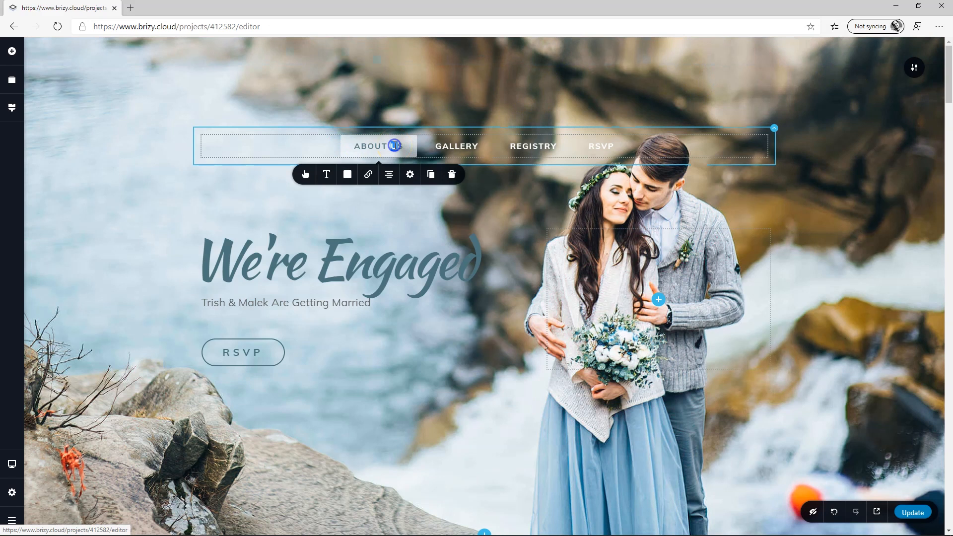
click(367, 174)
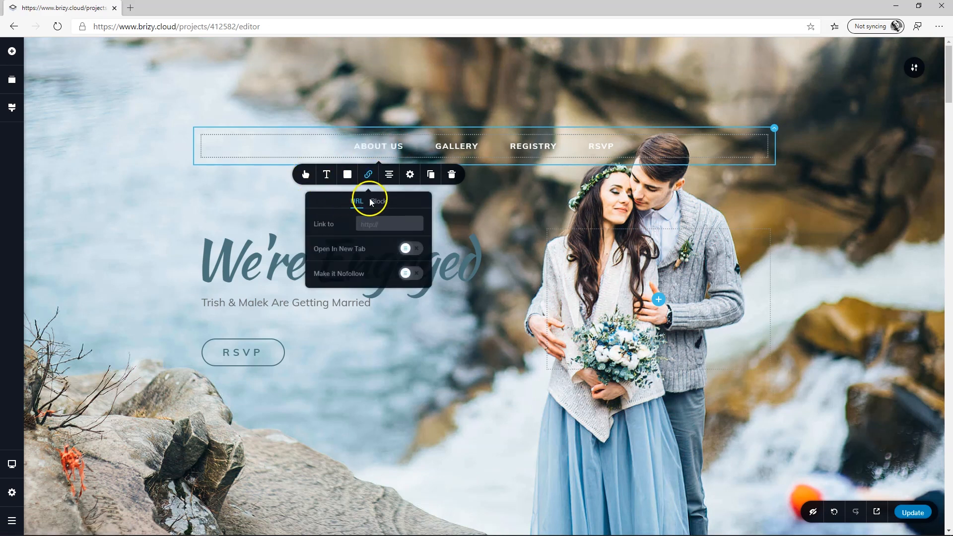
click(378, 201)
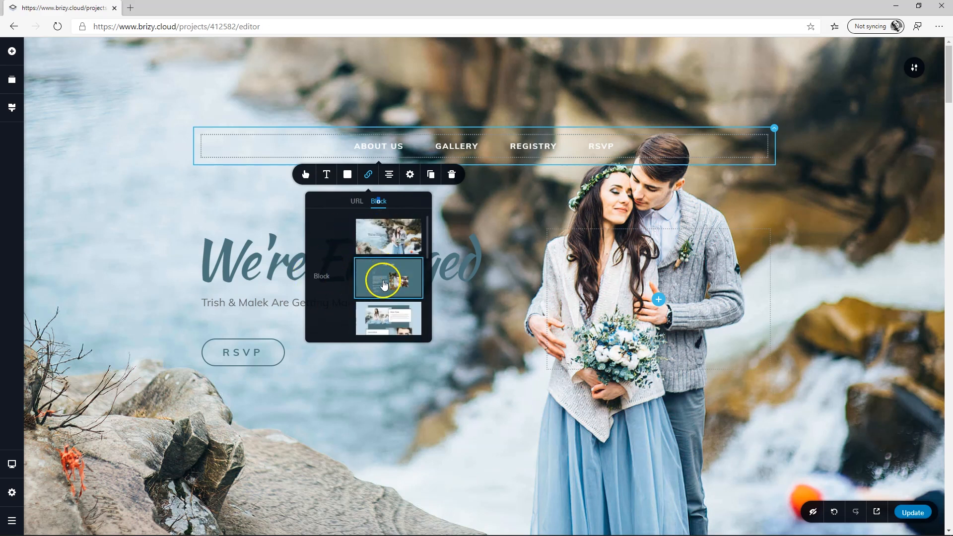
scroll(down, 3)
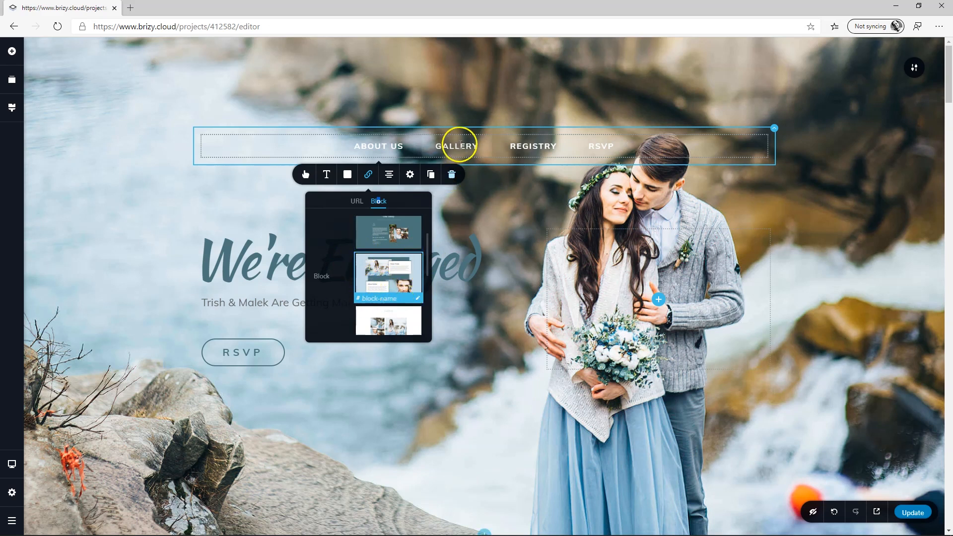
Link the GALLERY menu label to the photo gallery block as its section target.
click(368, 174)
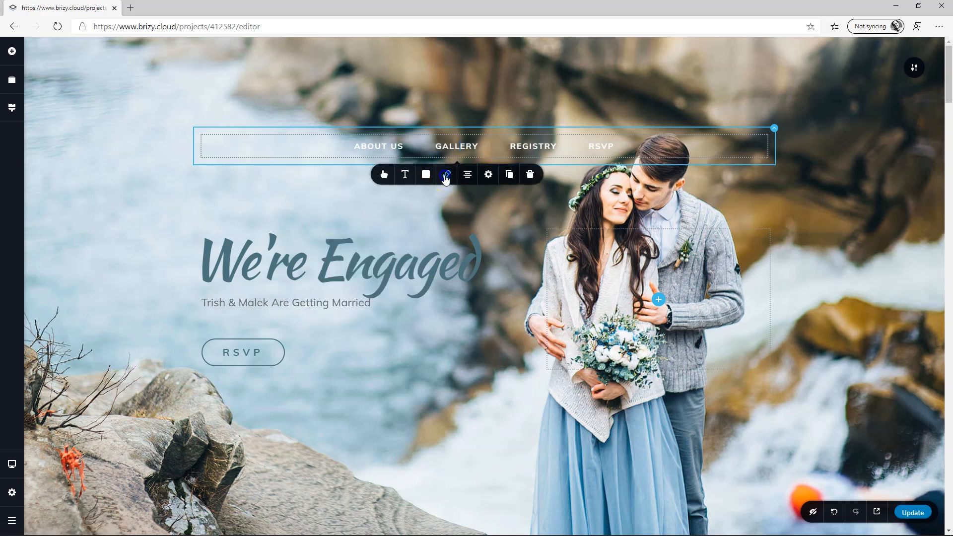
click(446, 175)
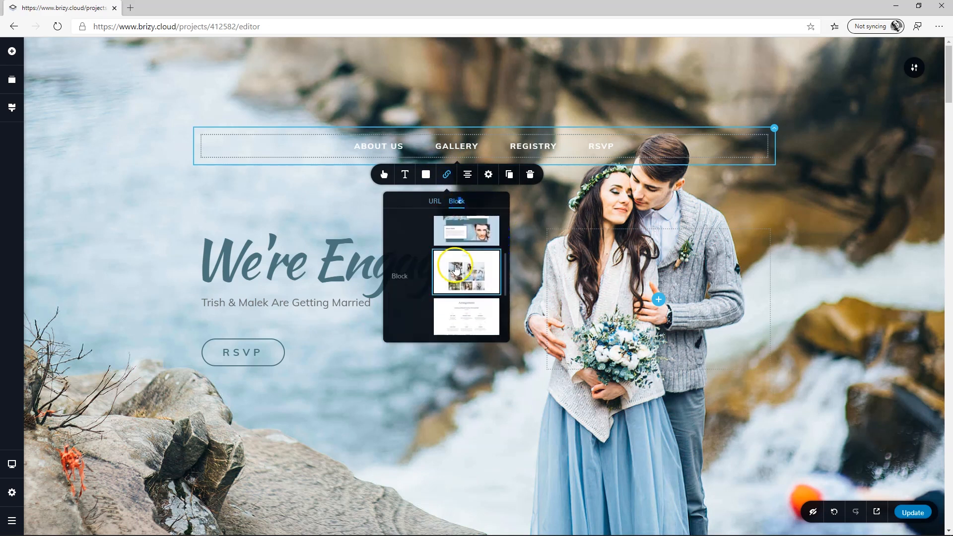
click(465, 273)
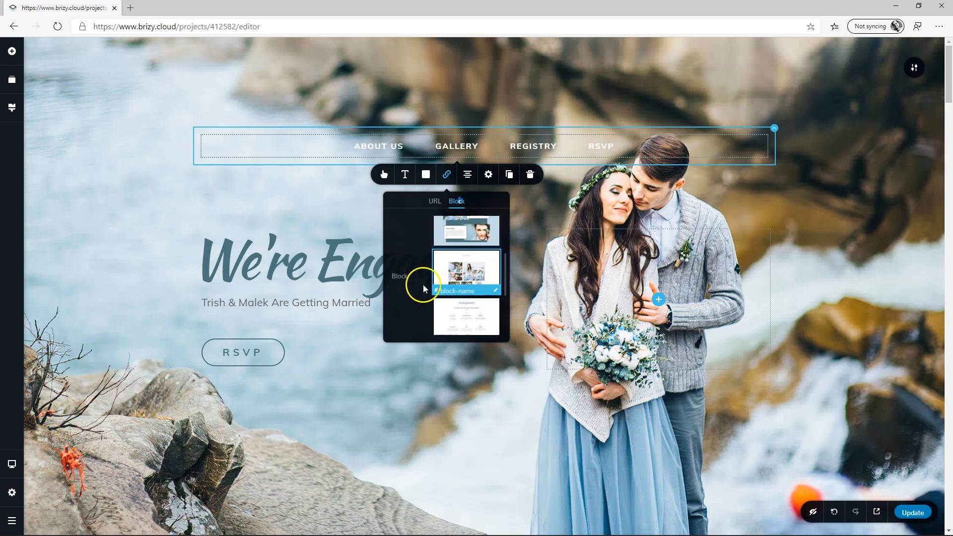
mouse_move(466, 273)
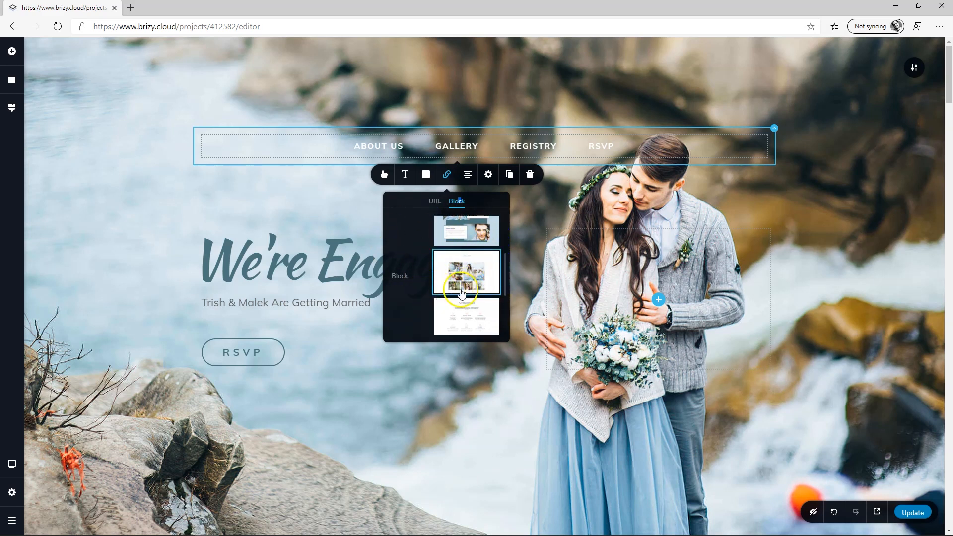
mouse_move(411, 302)
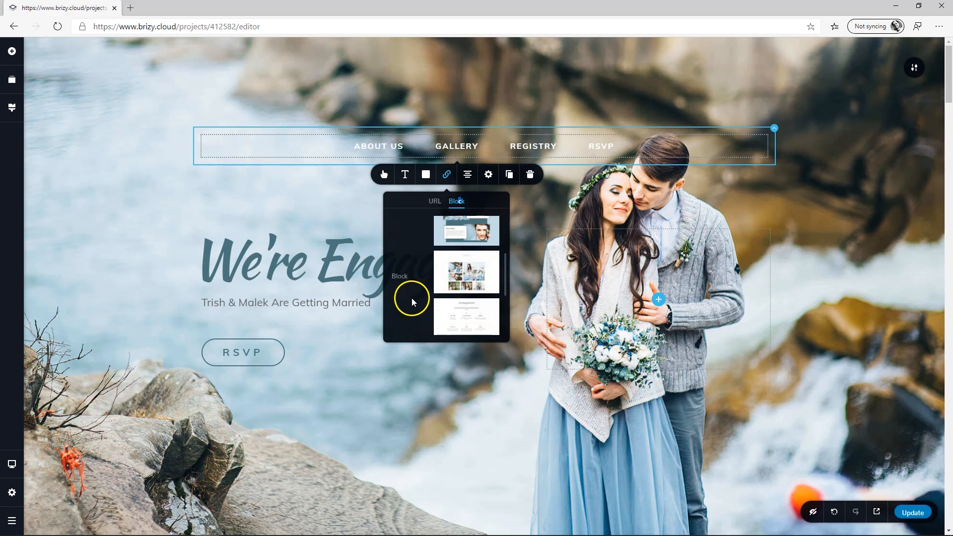
mouse_move(466, 273)
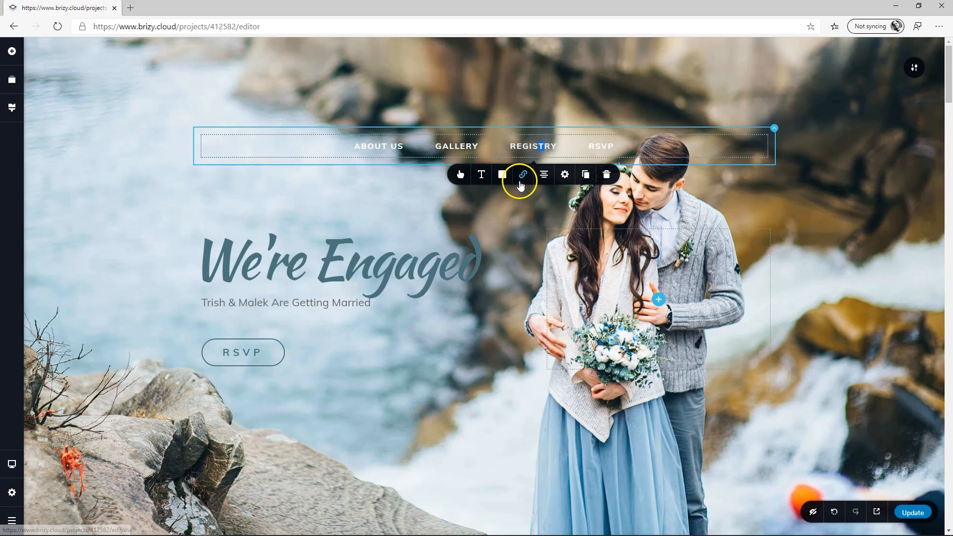
Set the REGISTRY menu label's link to the registry block section.
click(522, 175)
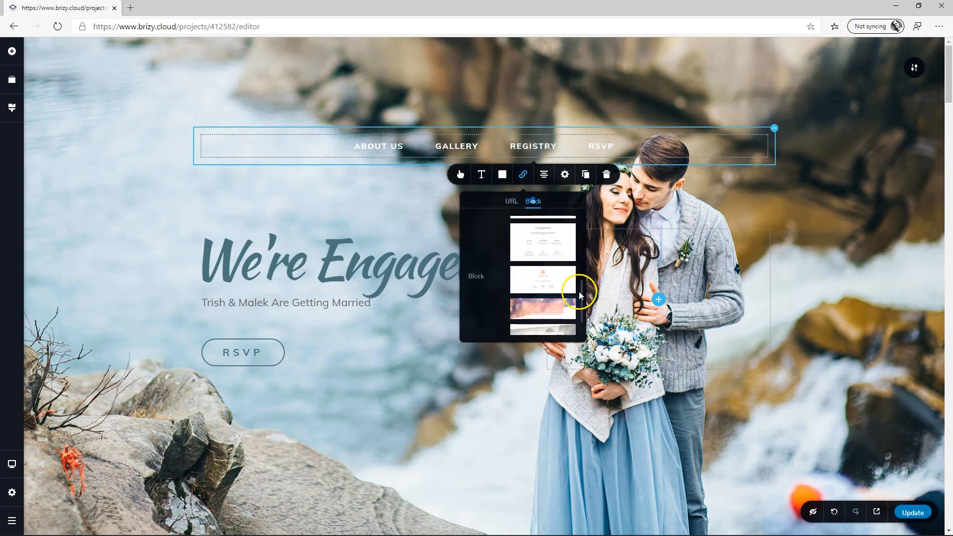
click(543, 280)
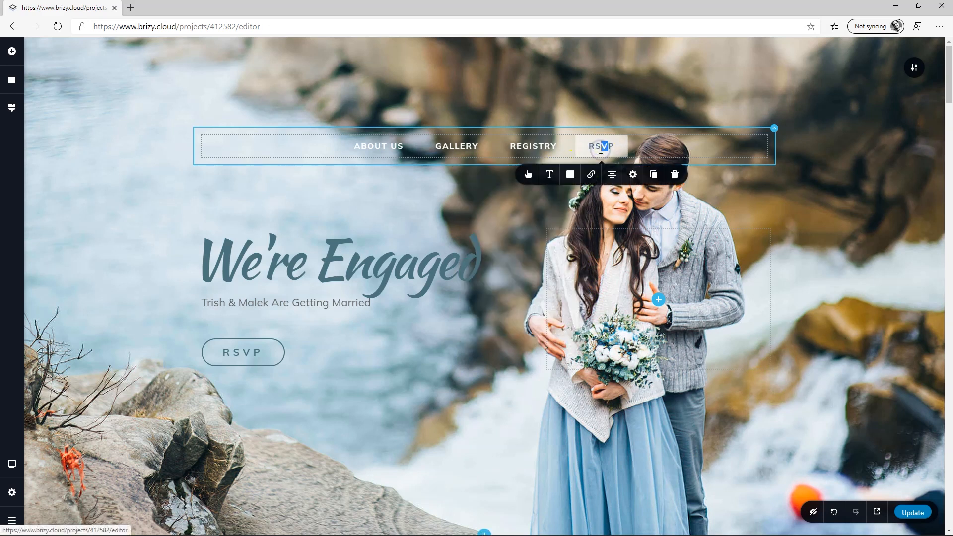
Open Block link options for the RSVP menu label and browse the section thumbnails.
click(590, 174)
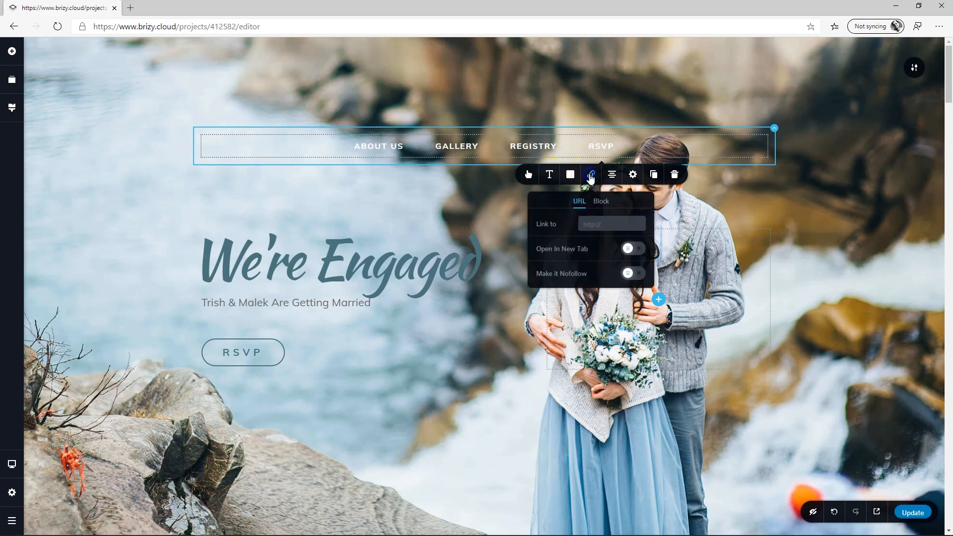
click(600, 201)
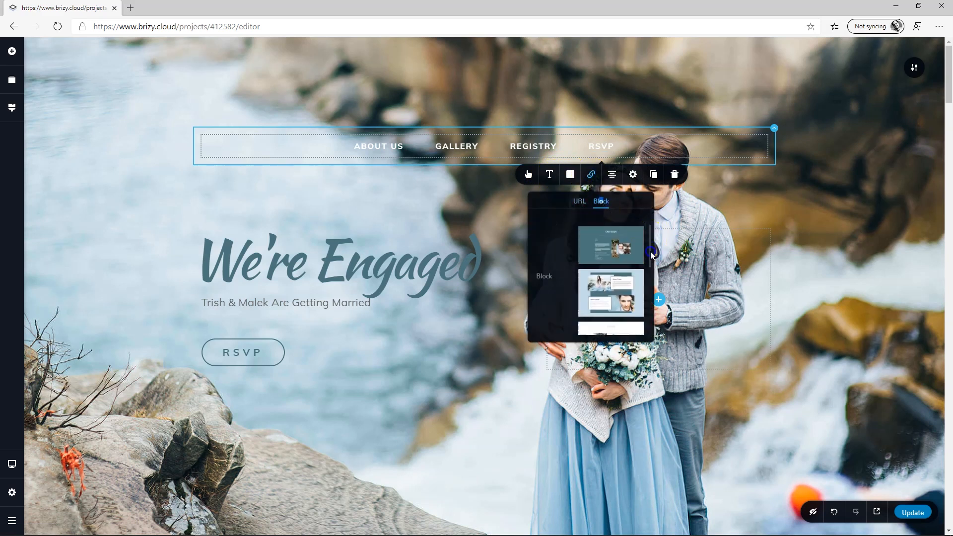
scroll(down, 3)
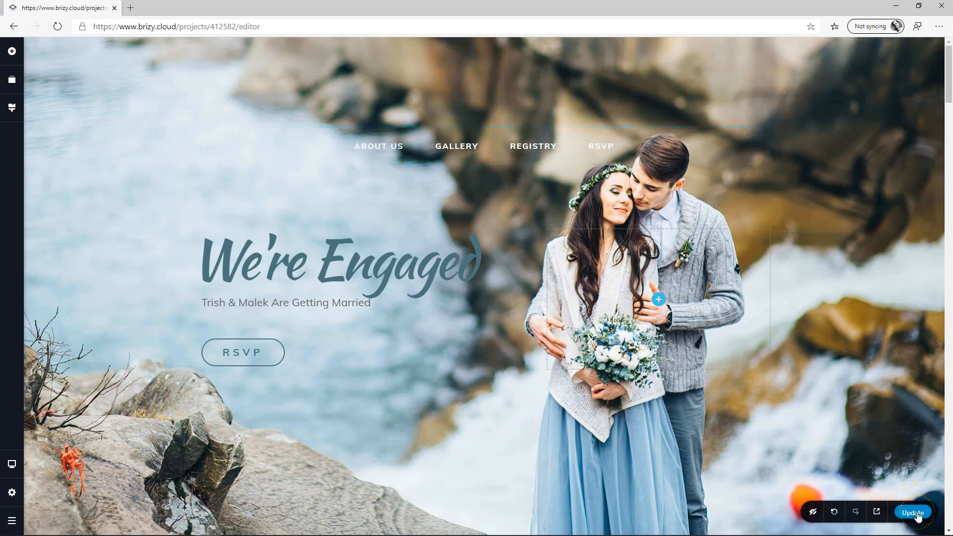
Publish the updated wedding page with Update.
click(912, 512)
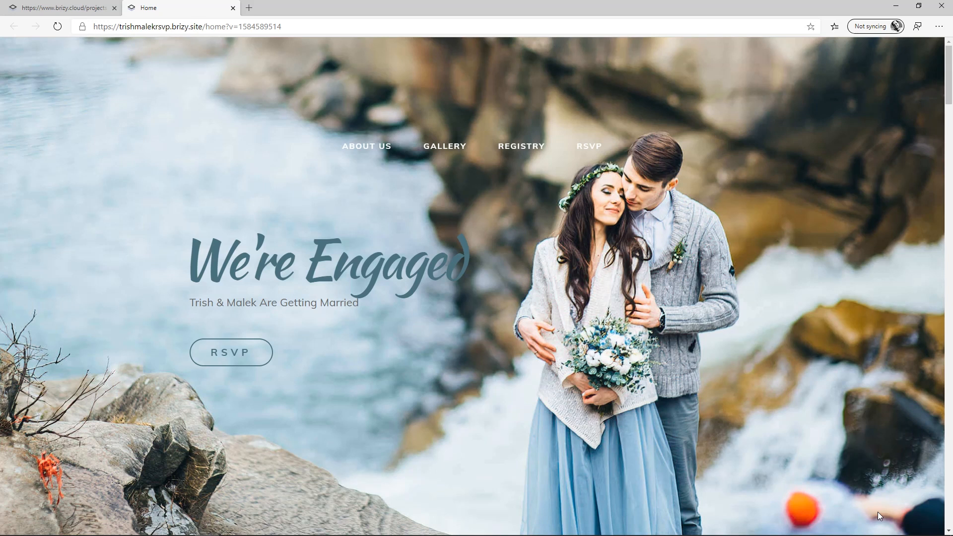
mouse_move(753, 213)
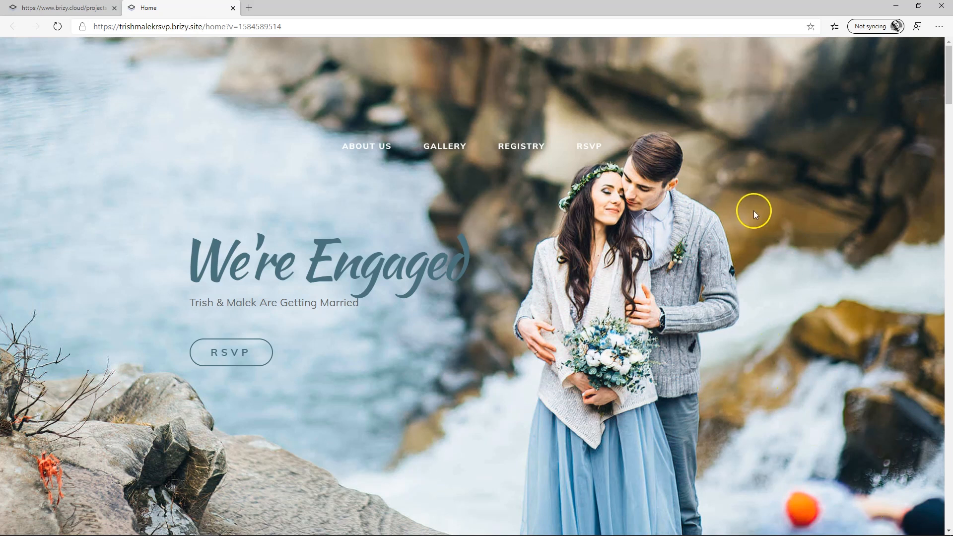
Test the live header links by jumping to the Gallery and About sections, then return to the editor.
click(444, 146)
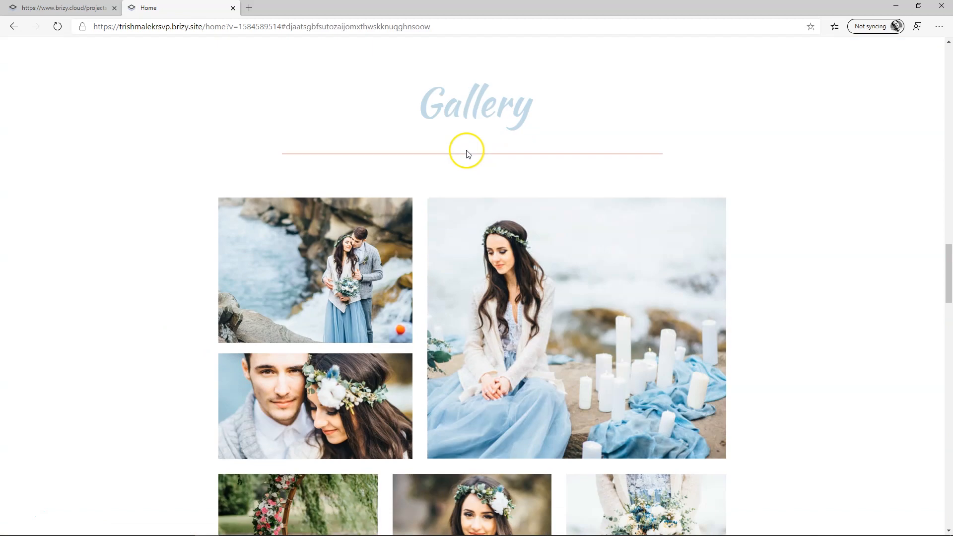
scroll(up, 3)
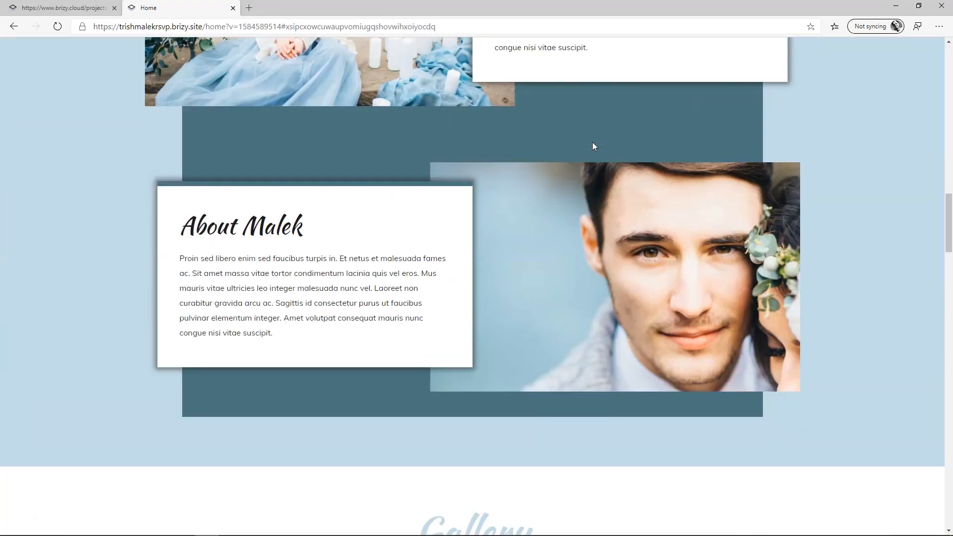
click(366, 129)
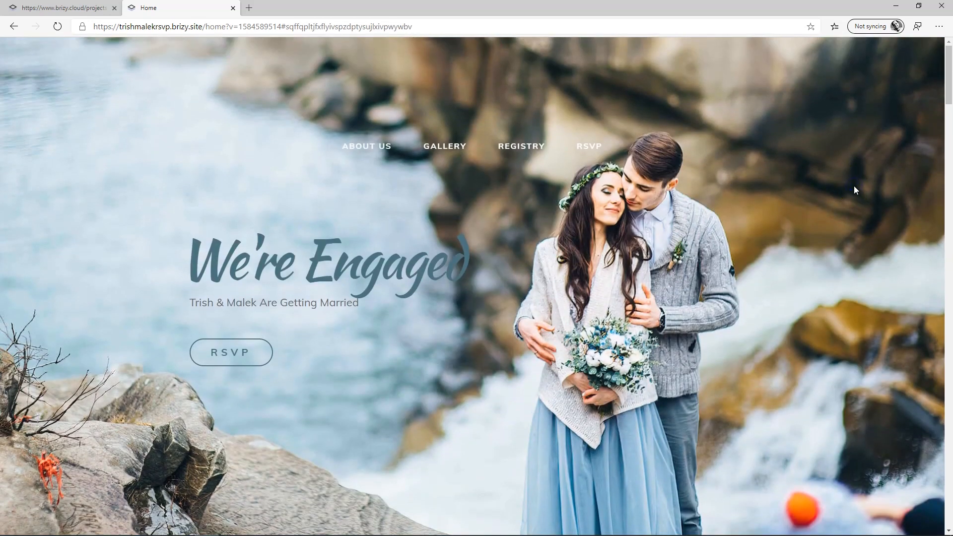
mouse_move(97, 16)
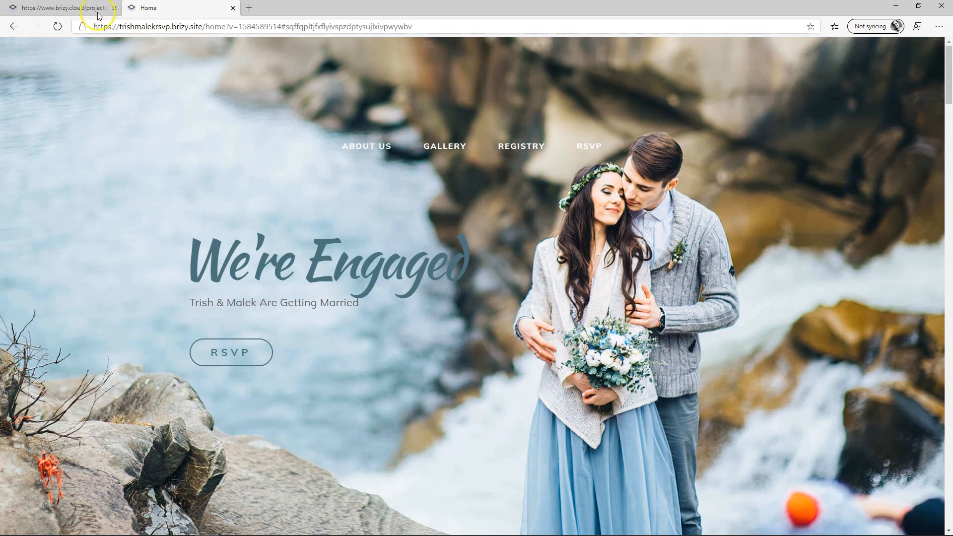
click(60, 8)
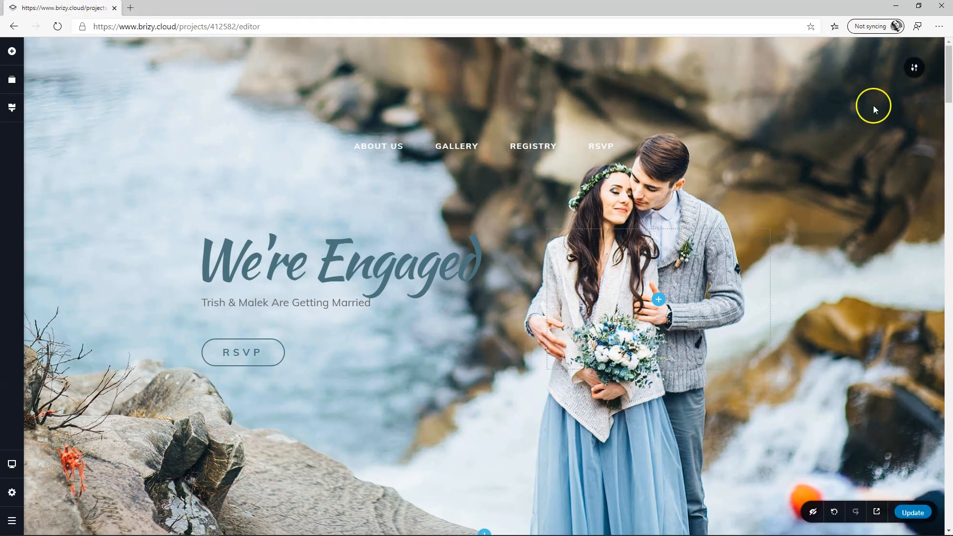
Give the hero section a custom height of about 496 px and update the page.
click(869, 67)
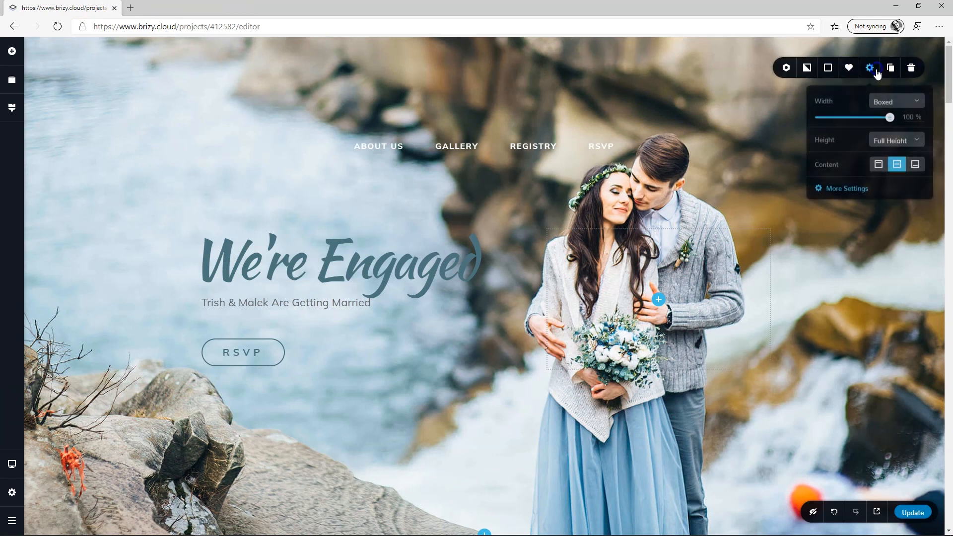
click(893, 138)
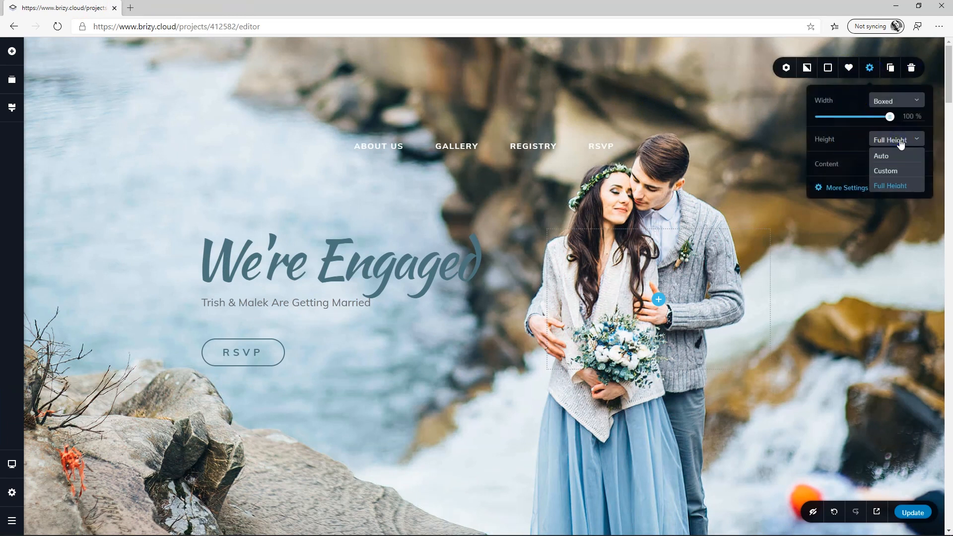
click(885, 171)
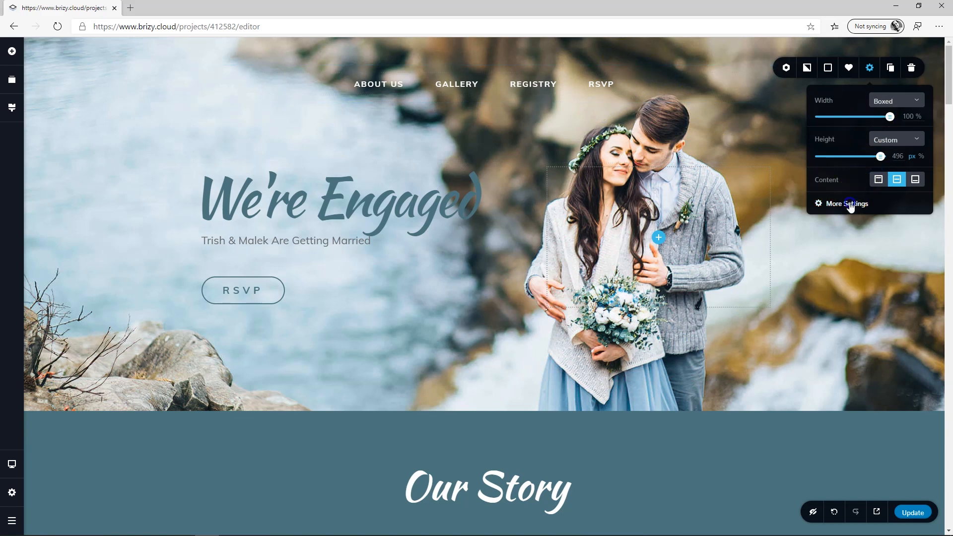
click(846, 203)
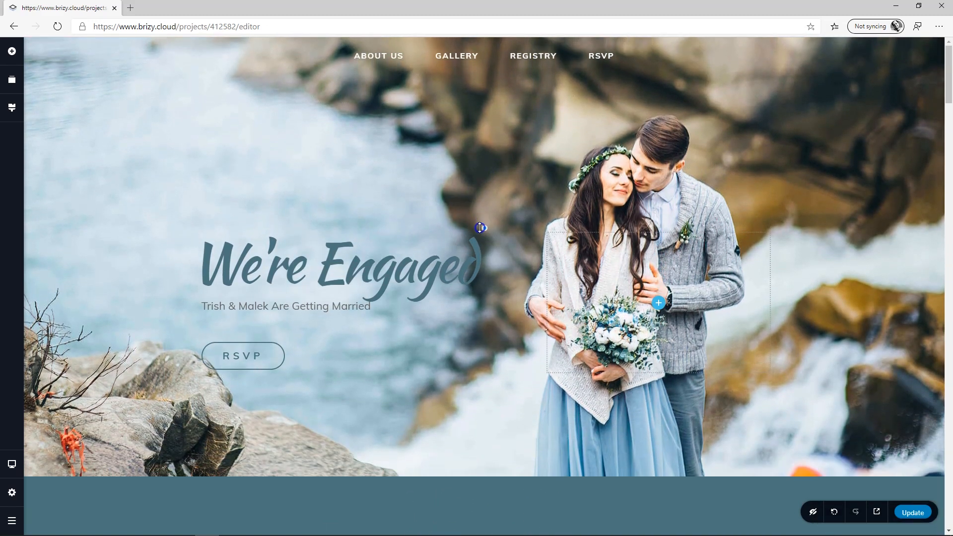
scroll(down, 3)
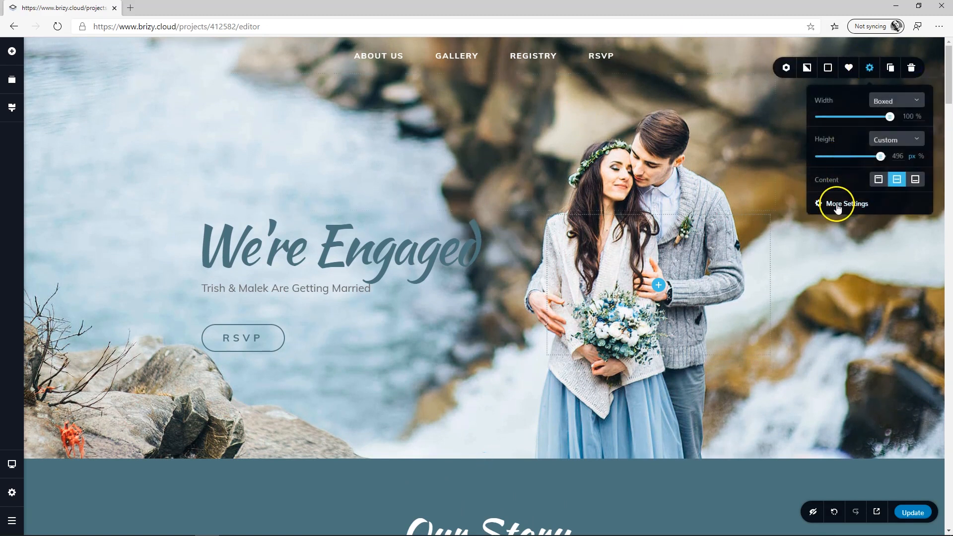
click(846, 203)
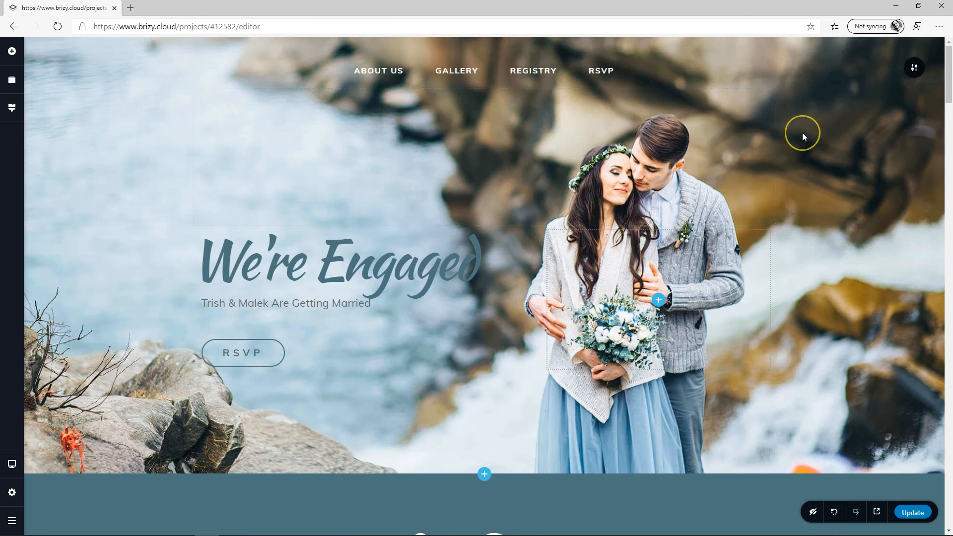
mouse_move(803, 136)
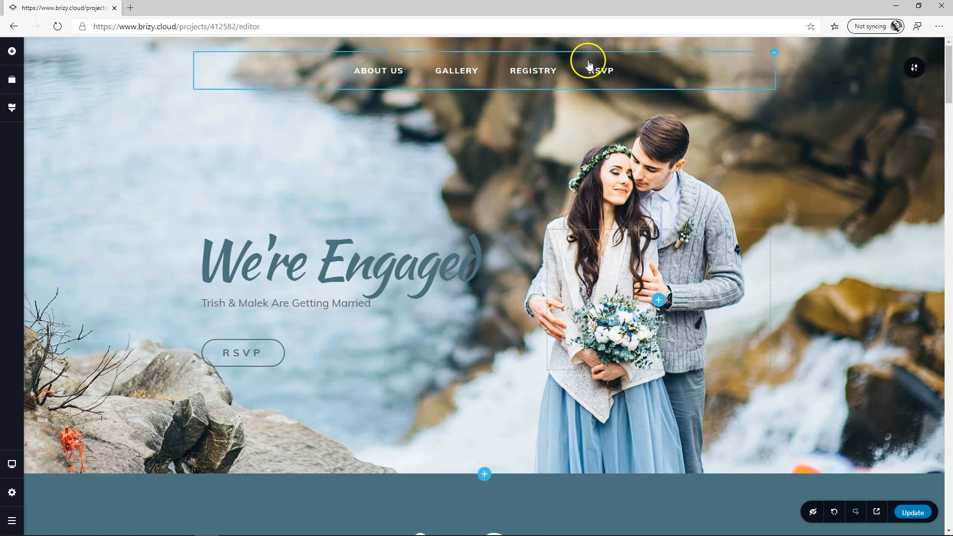
click(911, 512)
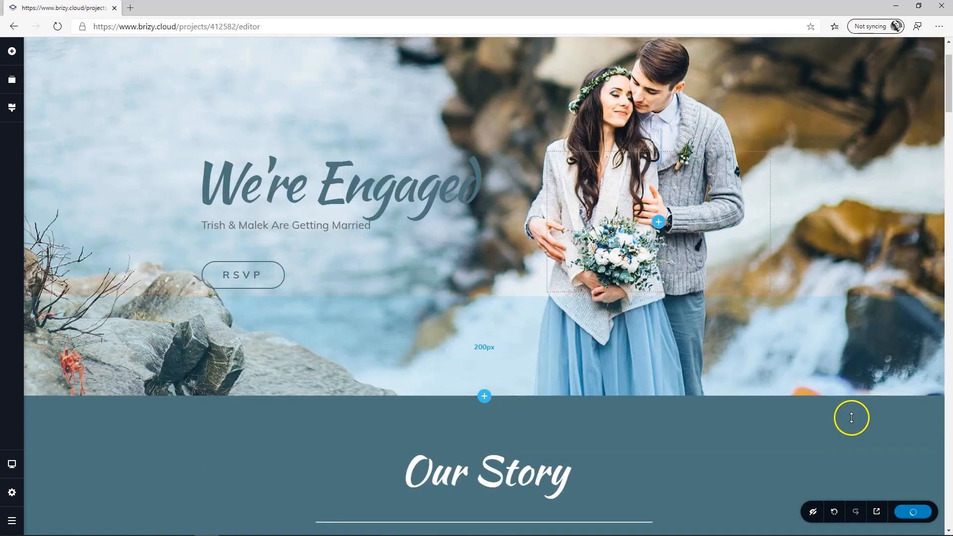
Add a blank block below the RSVP form after browsing the Footers designs.
scroll(down, 3)
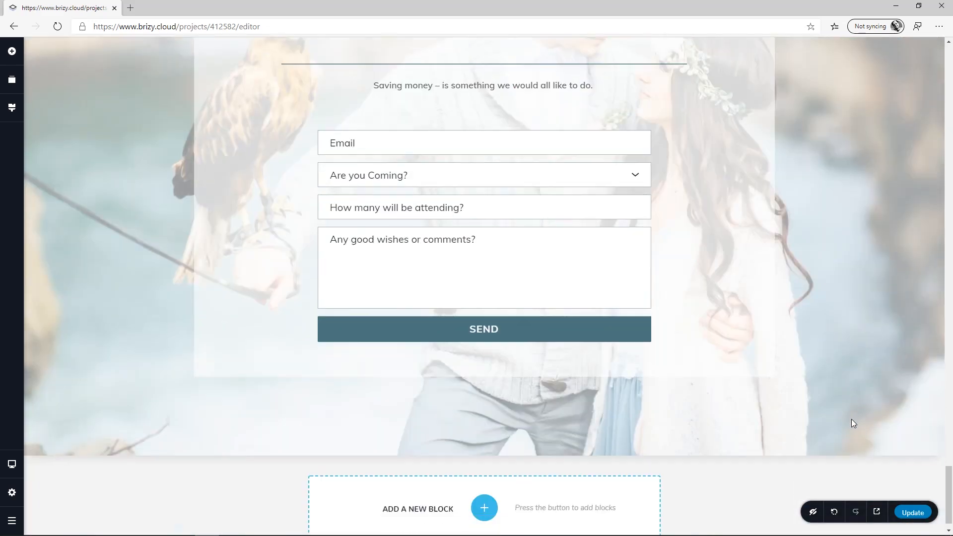
click(484, 507)
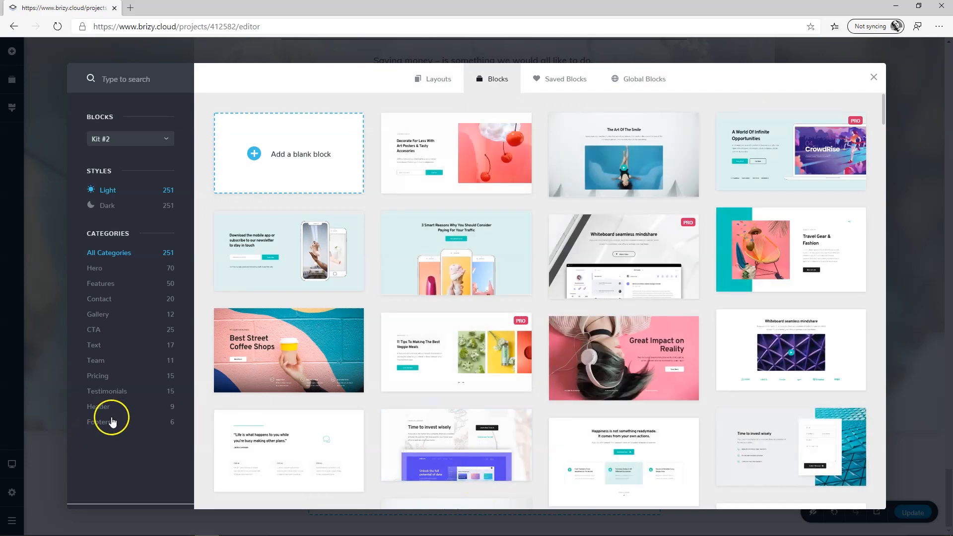
click(100, 422)
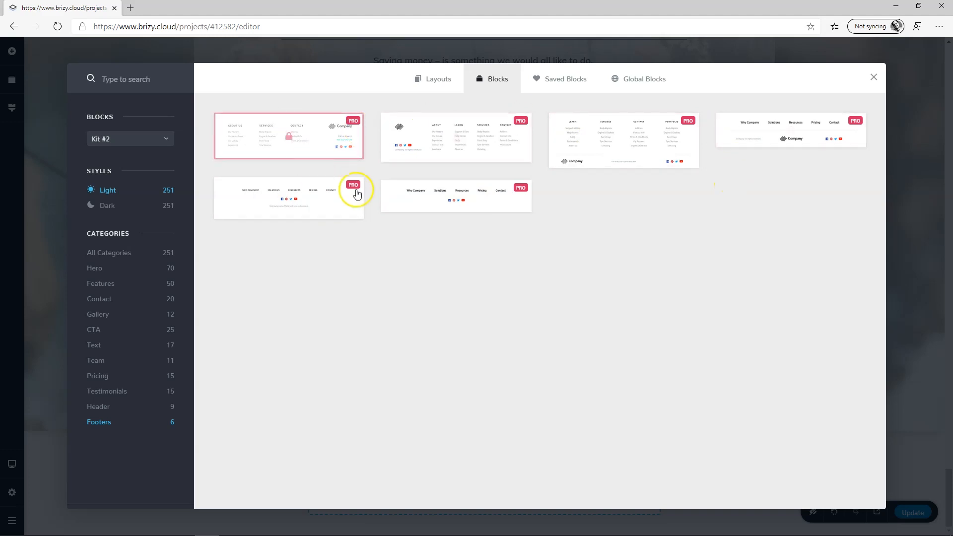
mouse_move(728, 168)
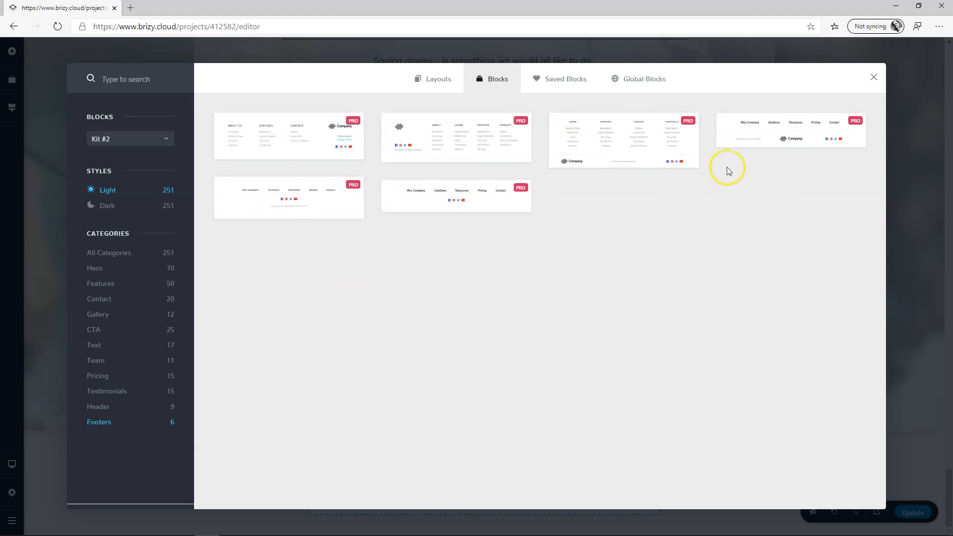
mouse_move(82, 279)
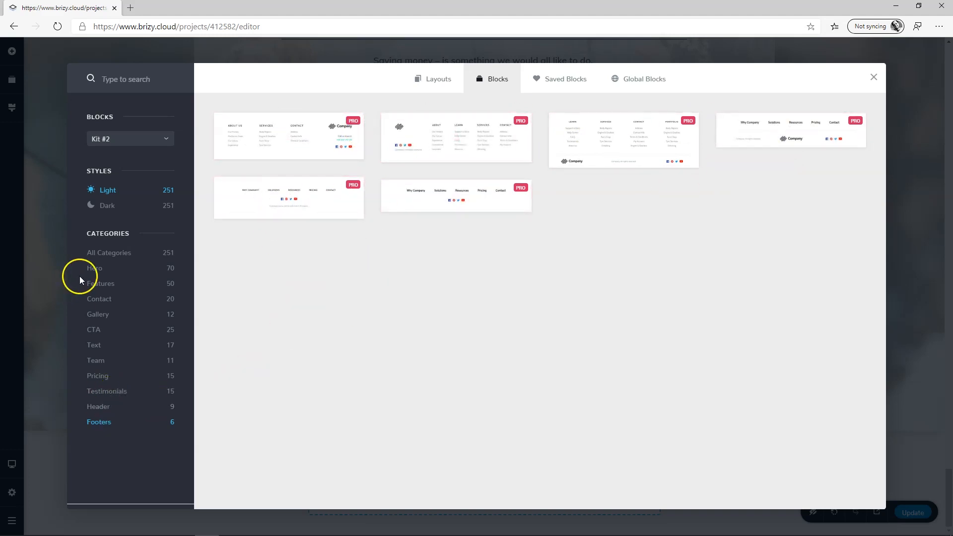
click(874, 78)
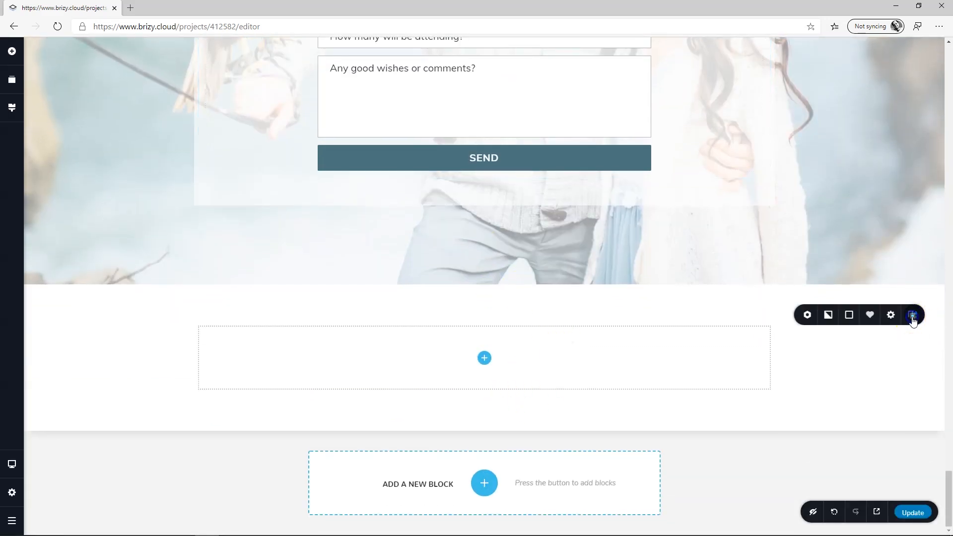
Give the bottom block a teal background and centered 'See you there!' text, then publish.
click(828, 314)
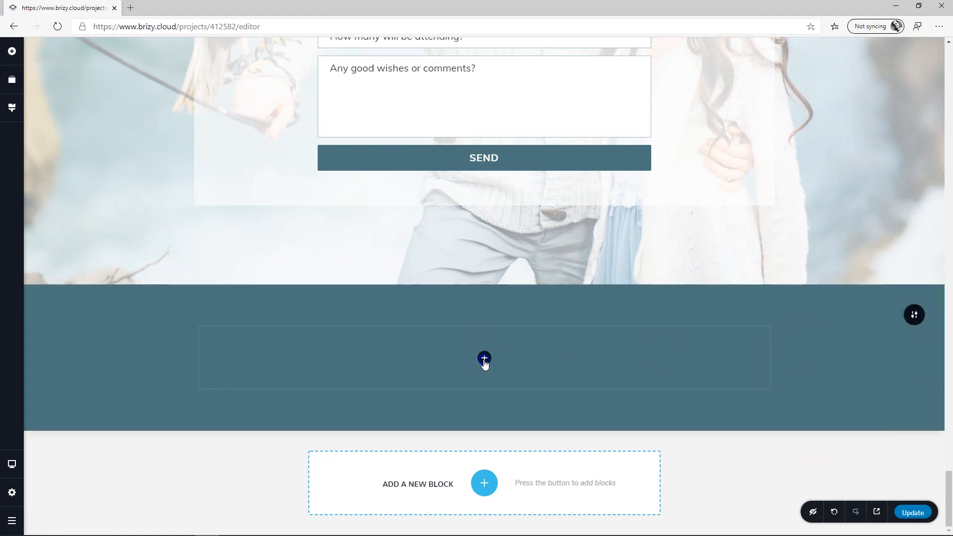
click(483, 358)
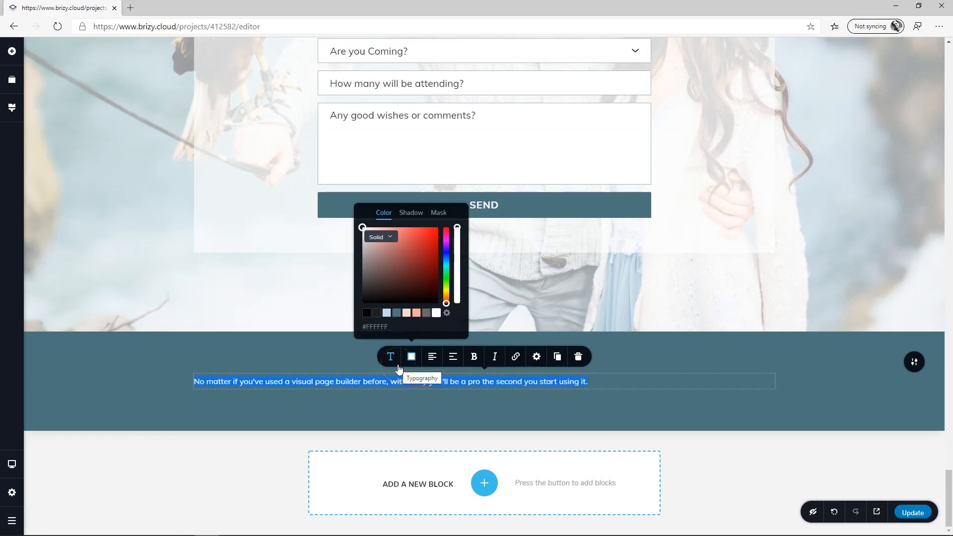
text(s)
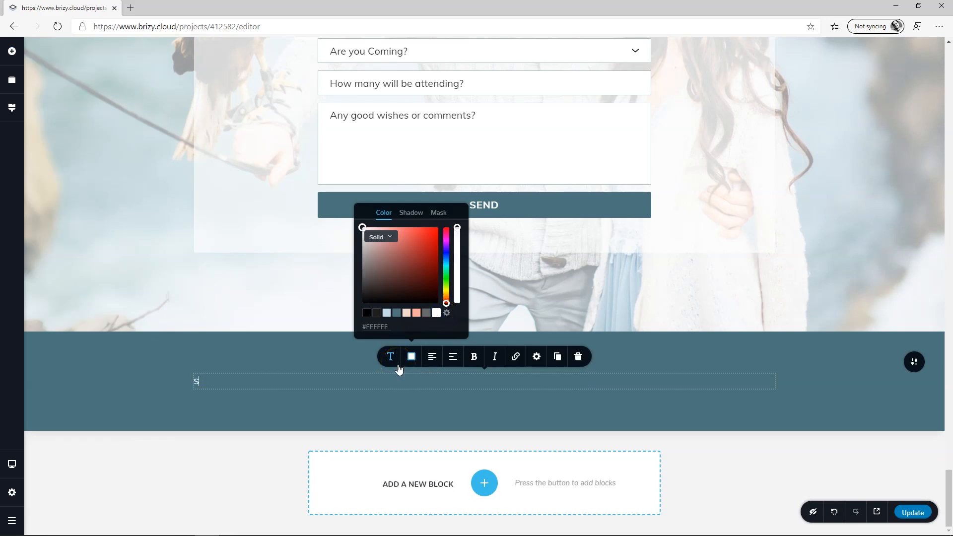
text(ee you there)
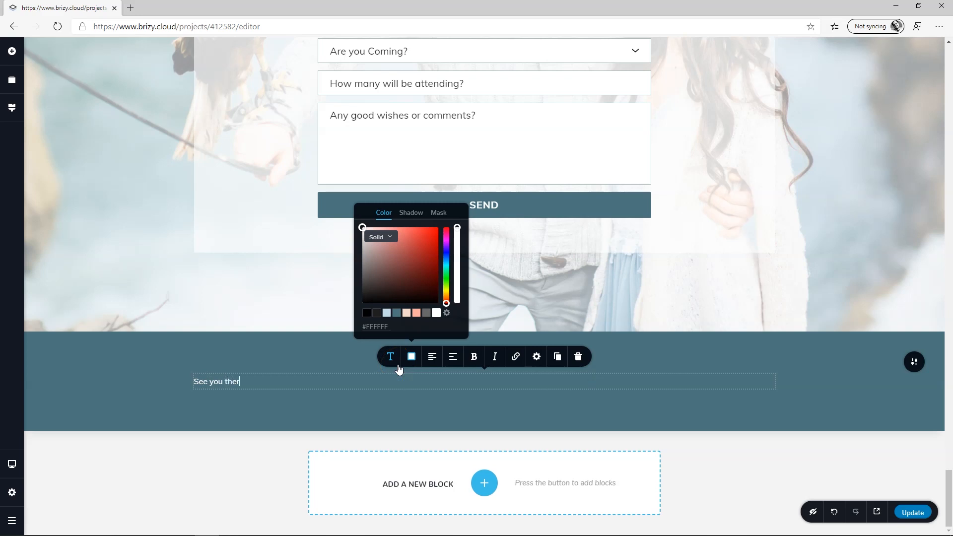
click(431, 357)
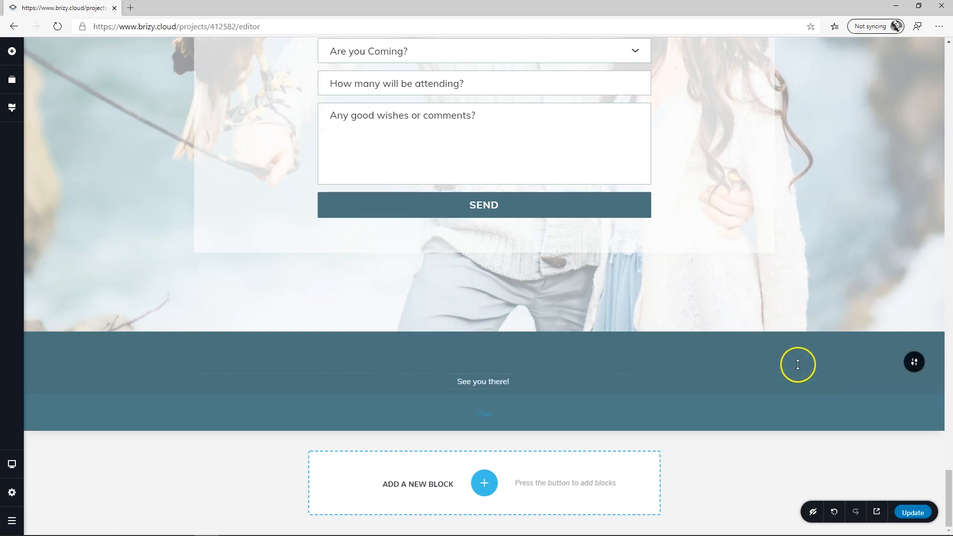
mouse_move(625, 390)
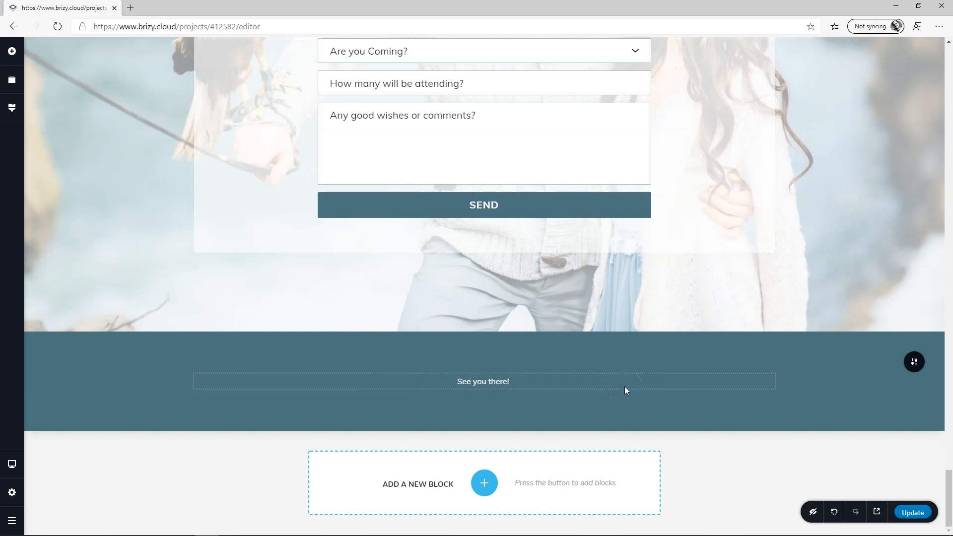
click(912, 512)
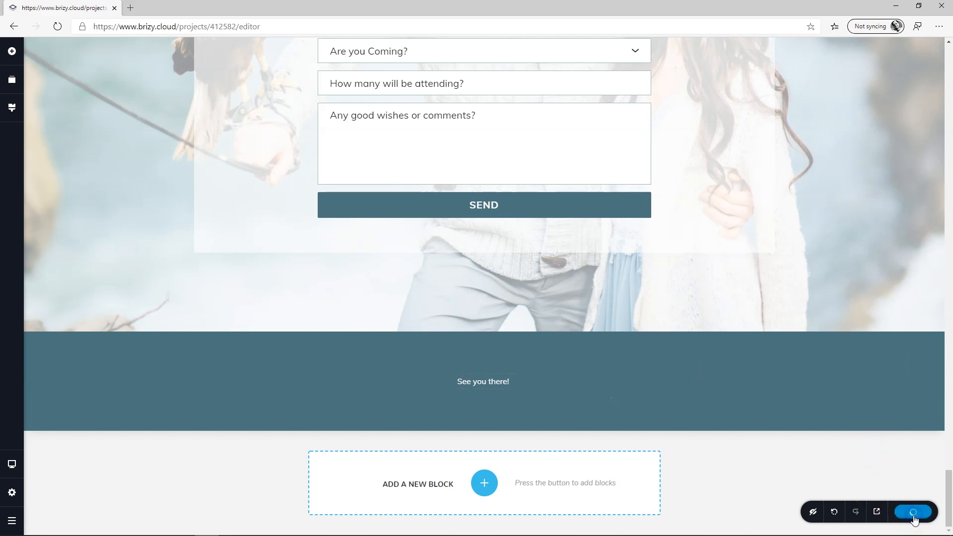
mouse_move(876, 511)
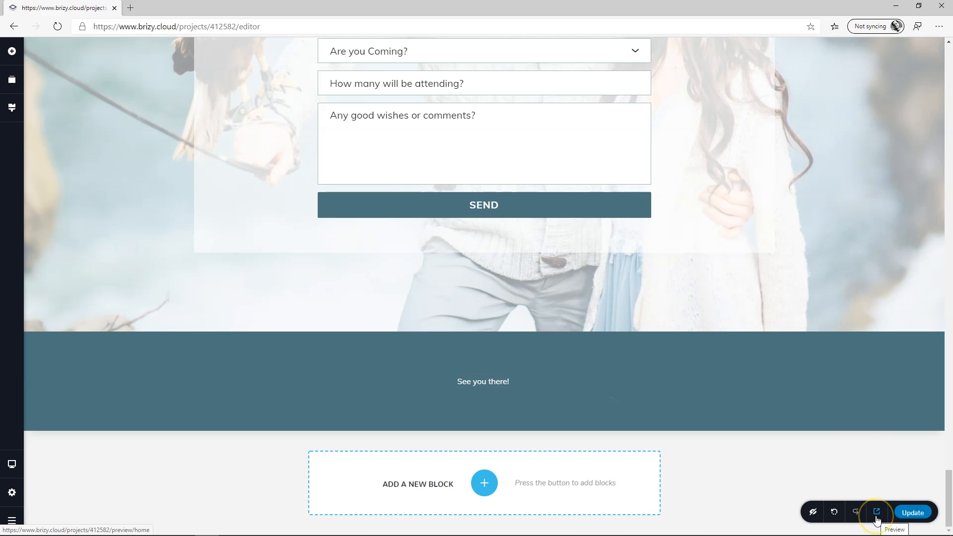
Preview the published site in a new tab and scroll through it, including the See you there! footer.
click(875, 511)
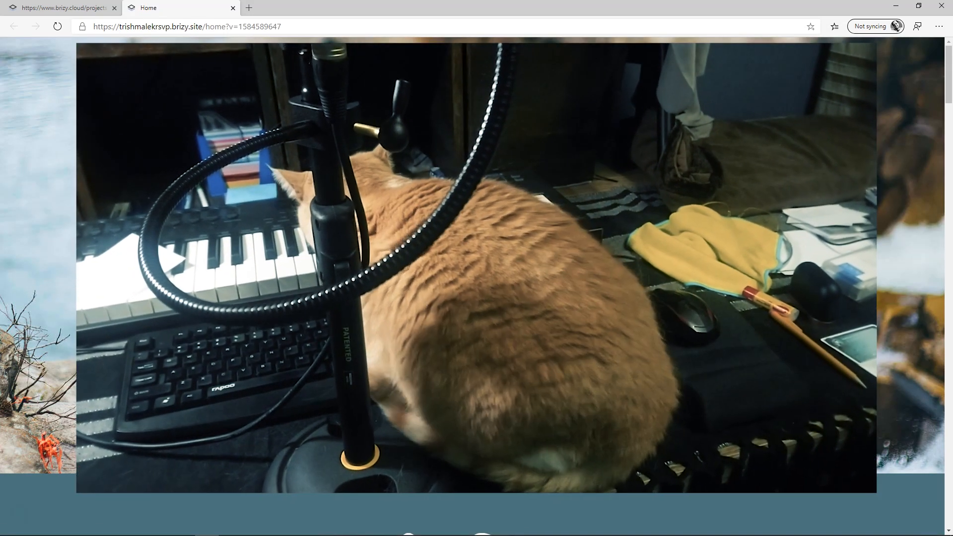
scroll(down, 3)
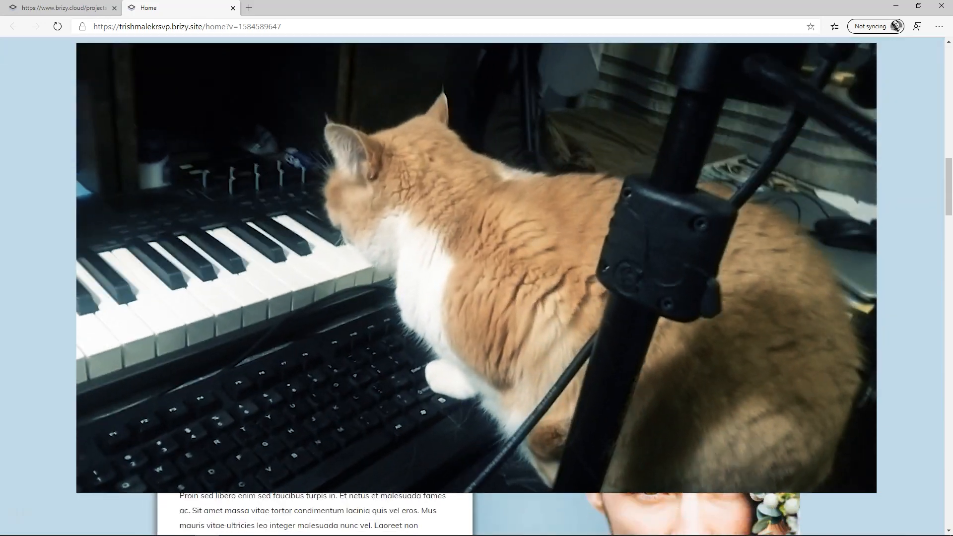
scroll(down, 3)
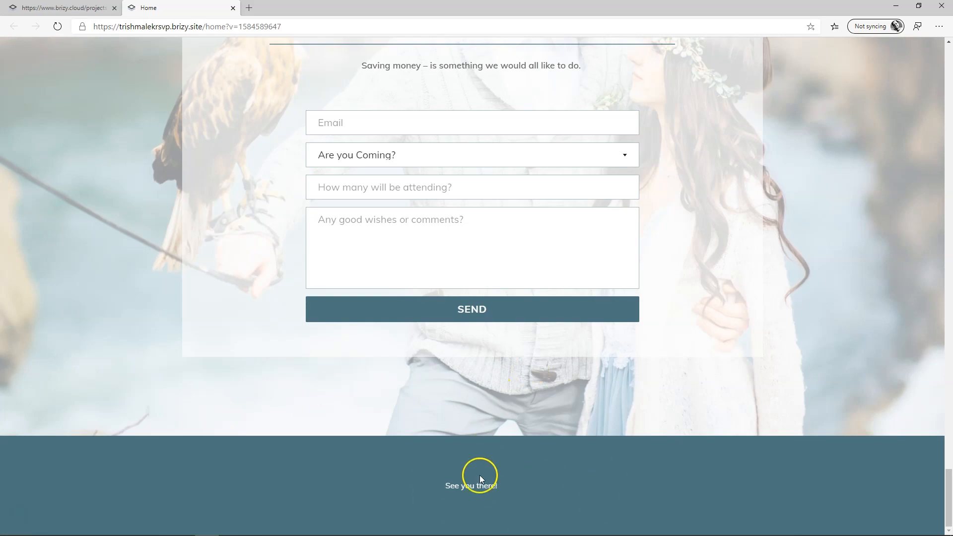
scroll(up, 3)
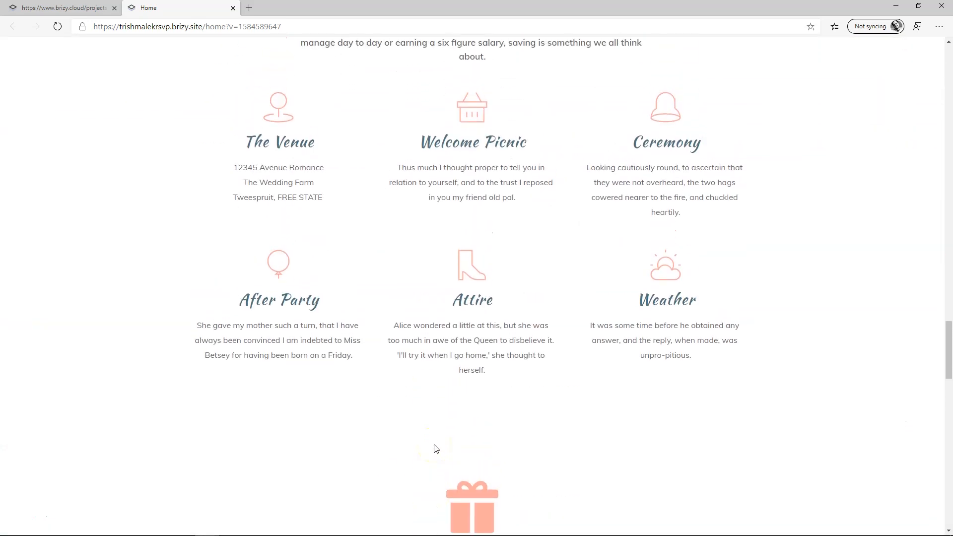
scroll(down, 3)
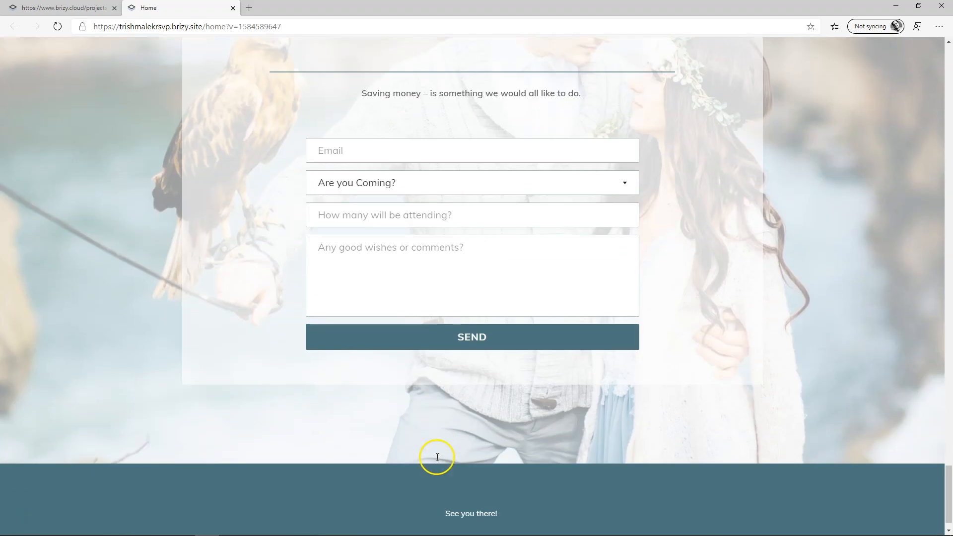
scroll(up, 3)
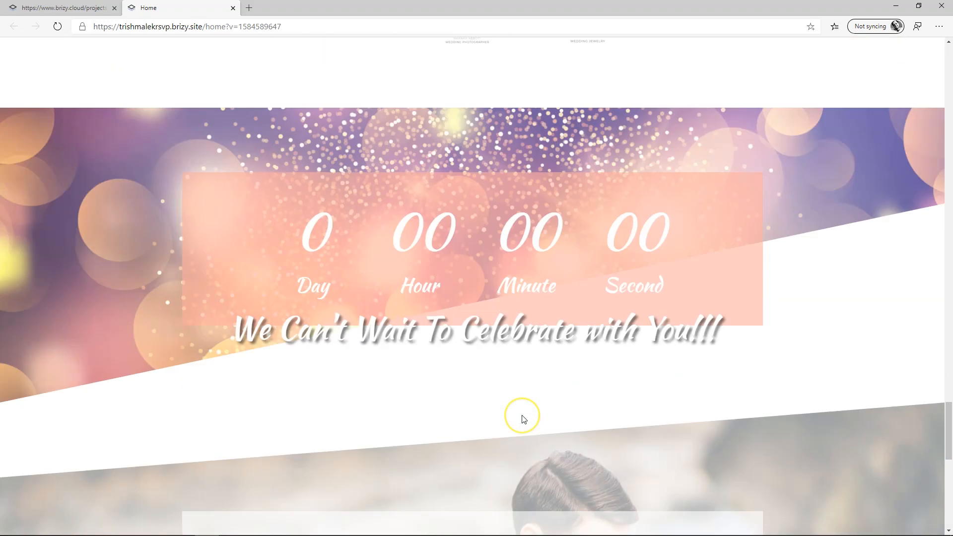
scroll(up, 3)
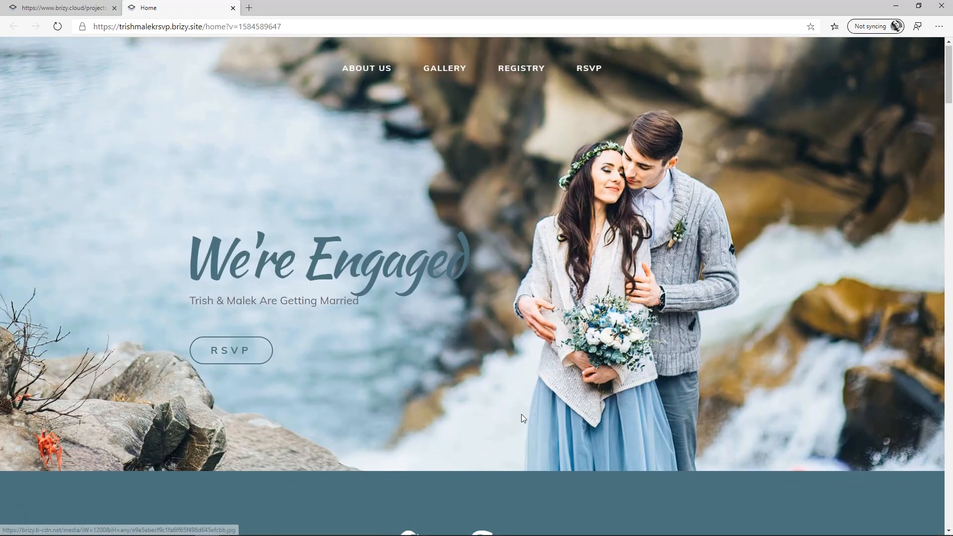